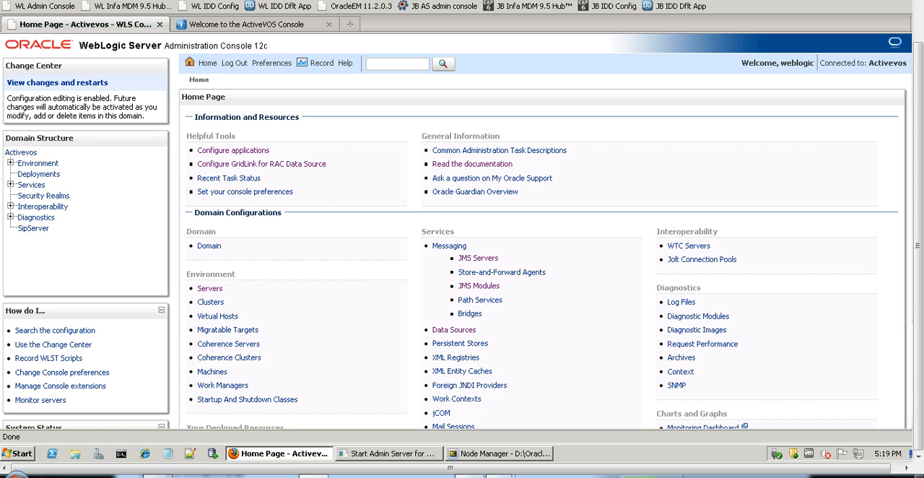
mouse_move(20, 146)
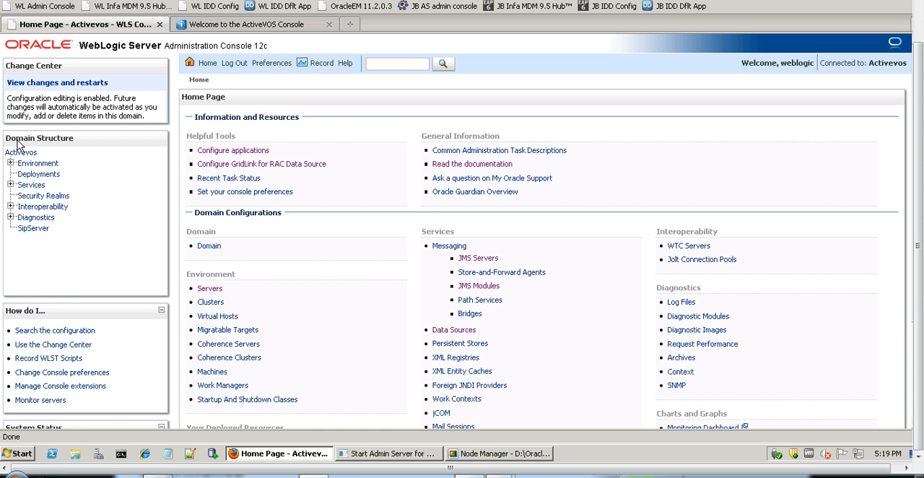
Step: Expand Environment, Services and Messaging in the Activevos Domain Structure tree
click(11, 163)
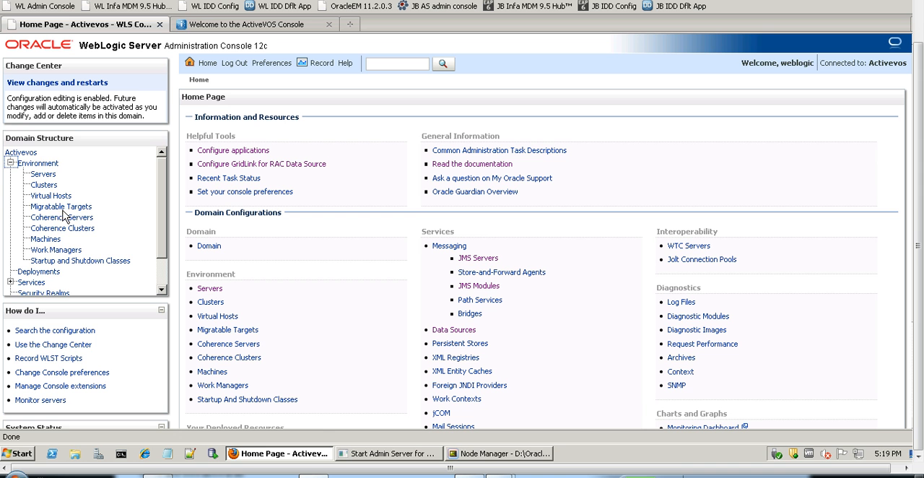
click(11, 281)
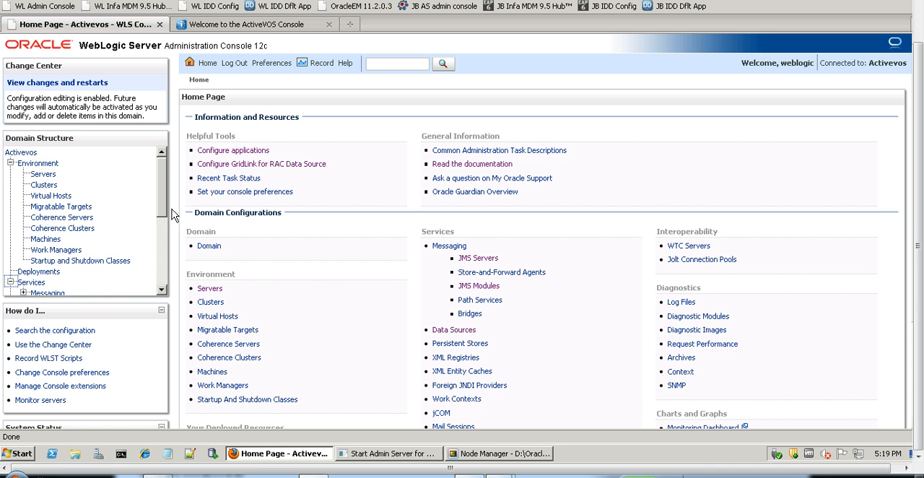
scroll(down, 3)
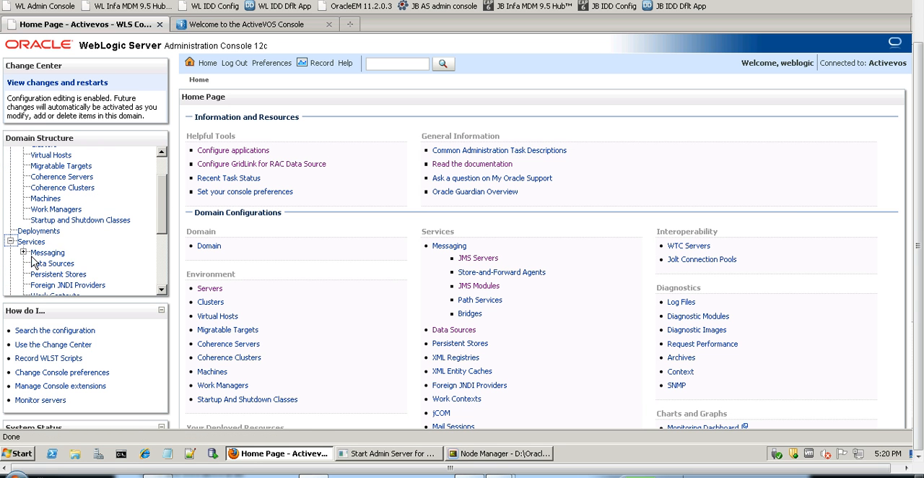
click(24, 253)
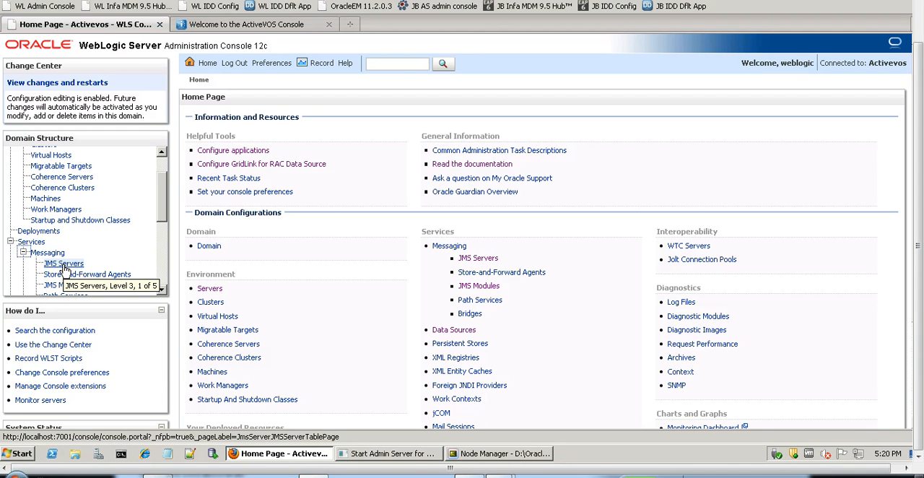
Step: Open the JMS Servers summary listing four healthy servers
click(64, 263)
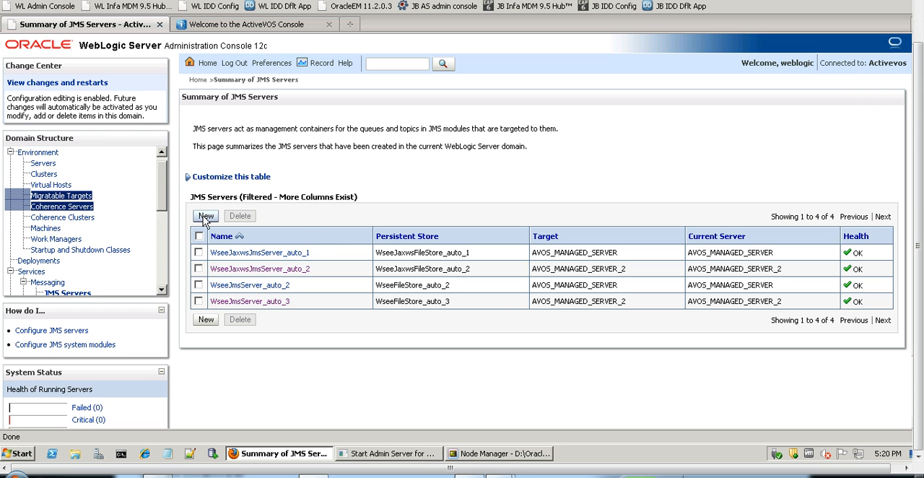
mouse_move(189, 249)
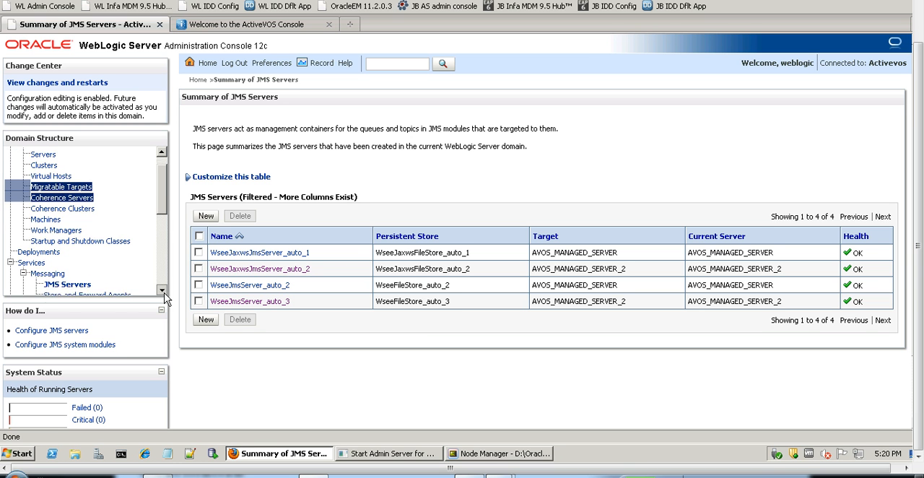
scroll(down, 3)
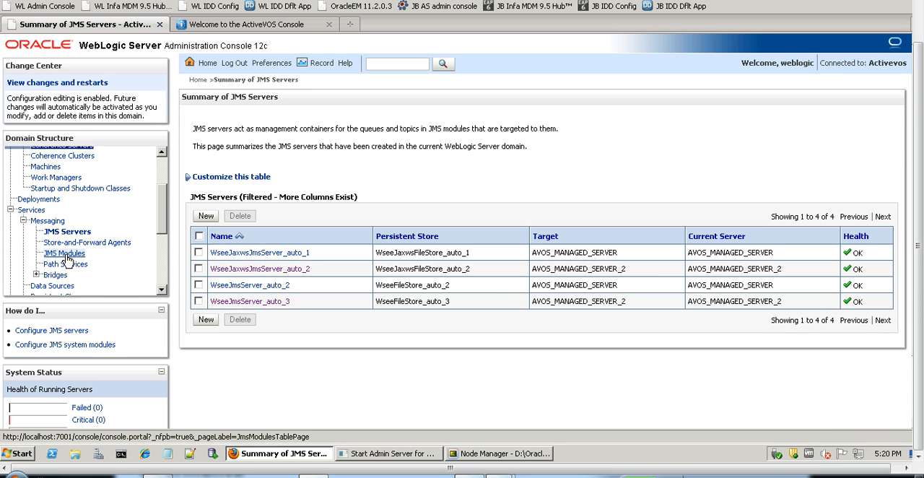
Step: Open JMS Modules and select the Avos_JMS_MS_2 module
click(65, 253)
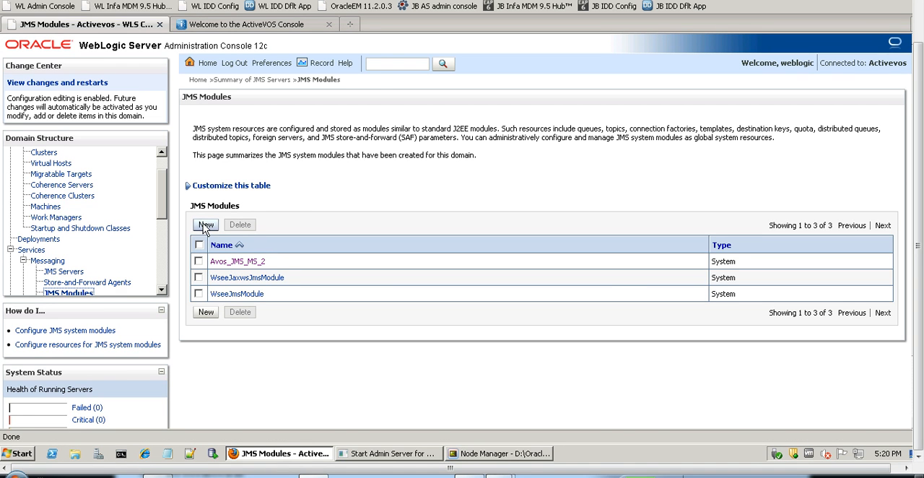
click(236, 261)
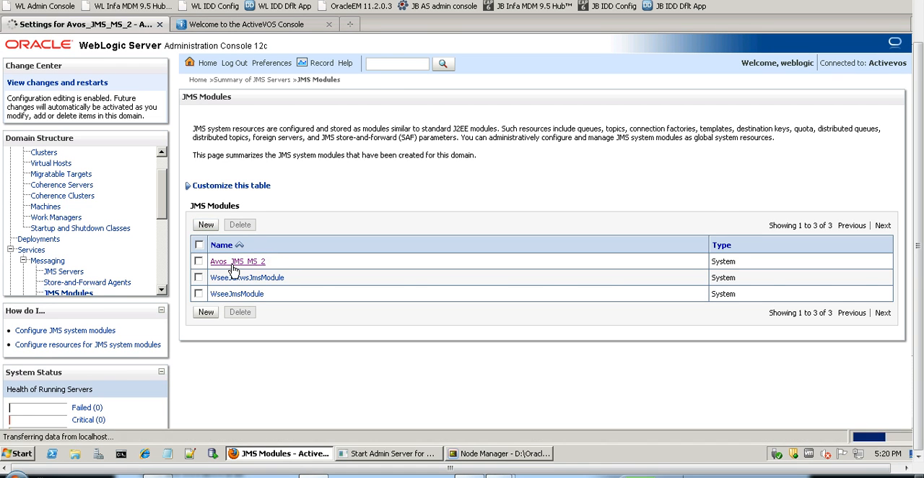
click(237, 261)
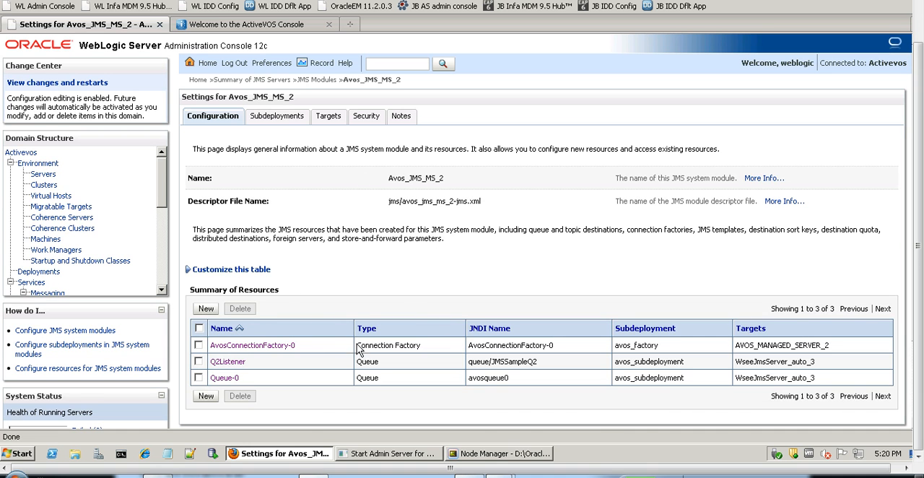
mouse_move(277, 115)
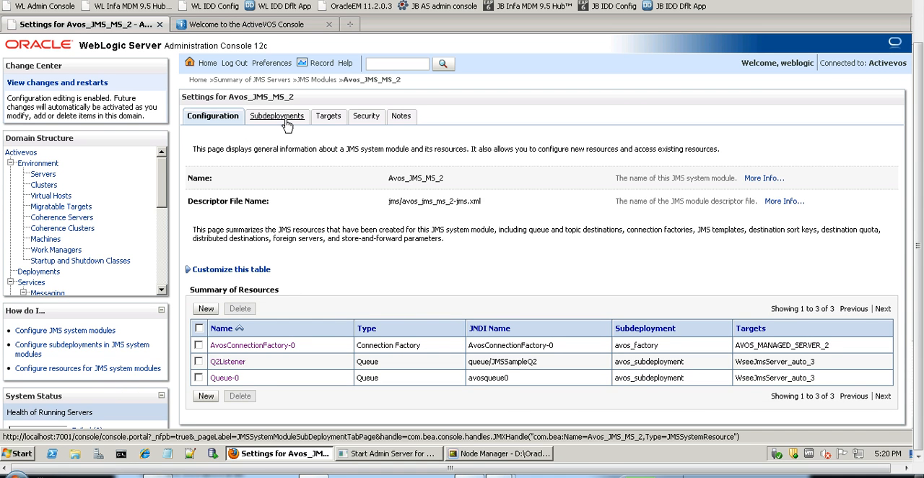
mouse_move(276, 116)
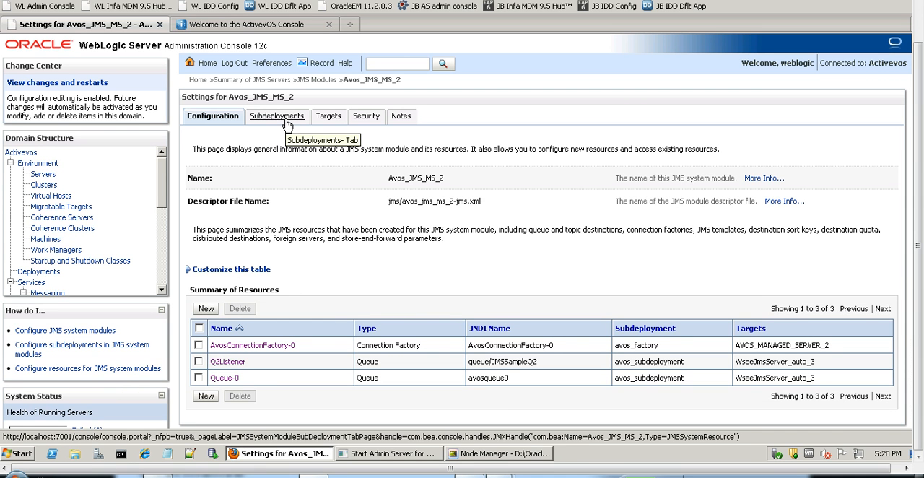
Step: View Avos_JMS_MS_2's subdeployments, avos_factory and avos_subdeployment
click(277, 116)
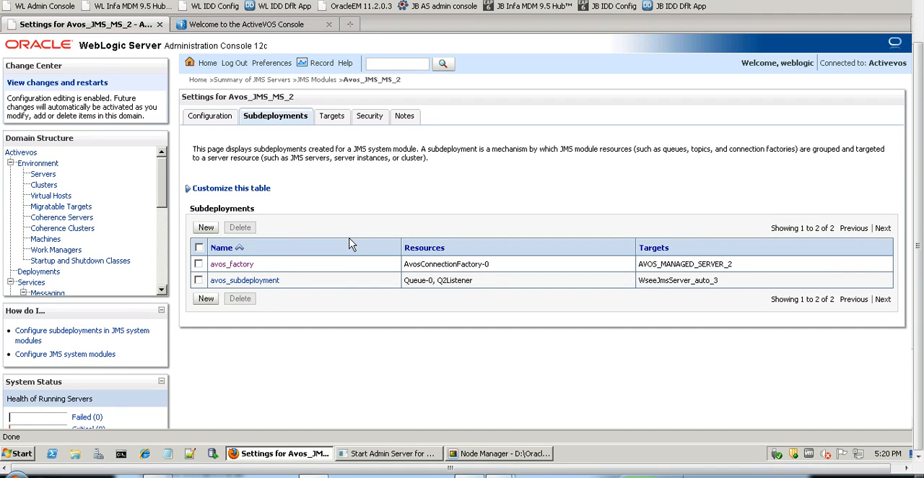
mouse_move(282, 278)
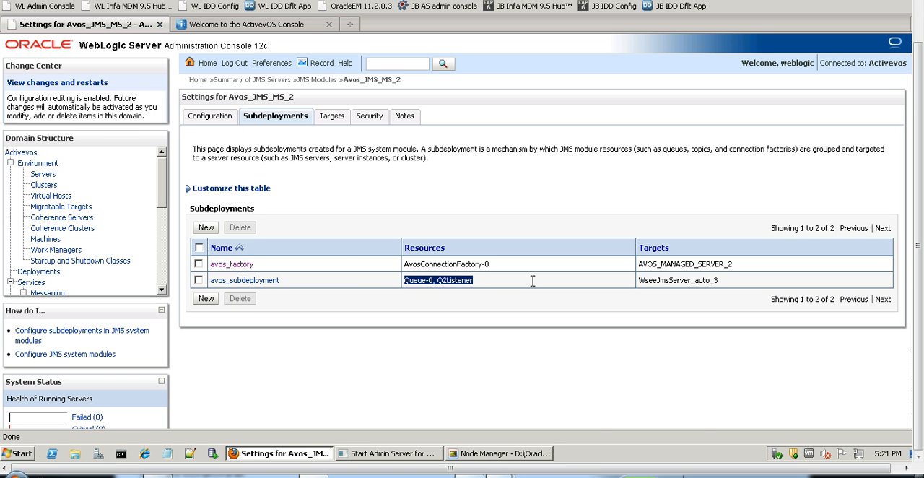
mouse_move(191, 143)
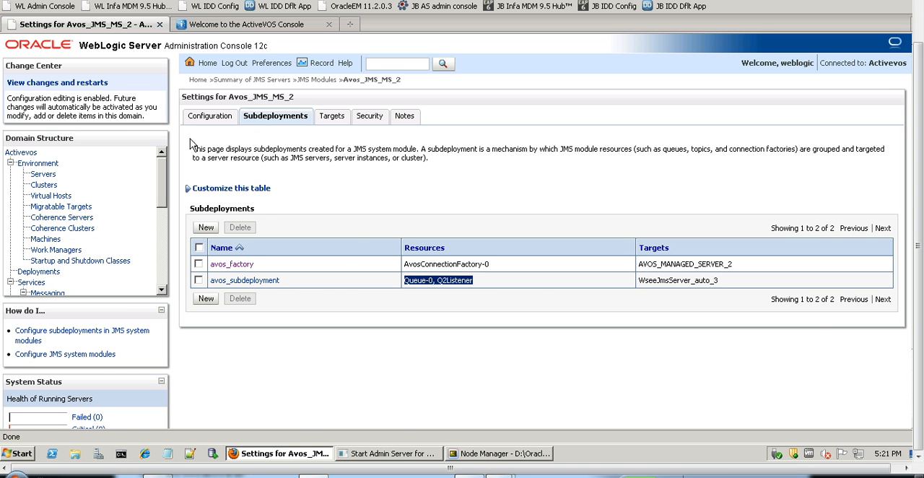
Step: Return to the Configuration tab and scroll to the Summary of Resources table
click(210, 115)
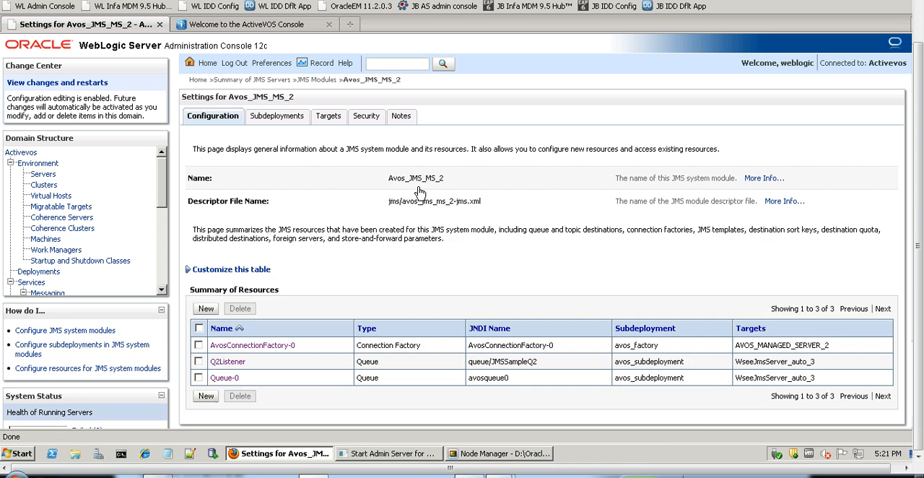
mouse_move(573, 303)
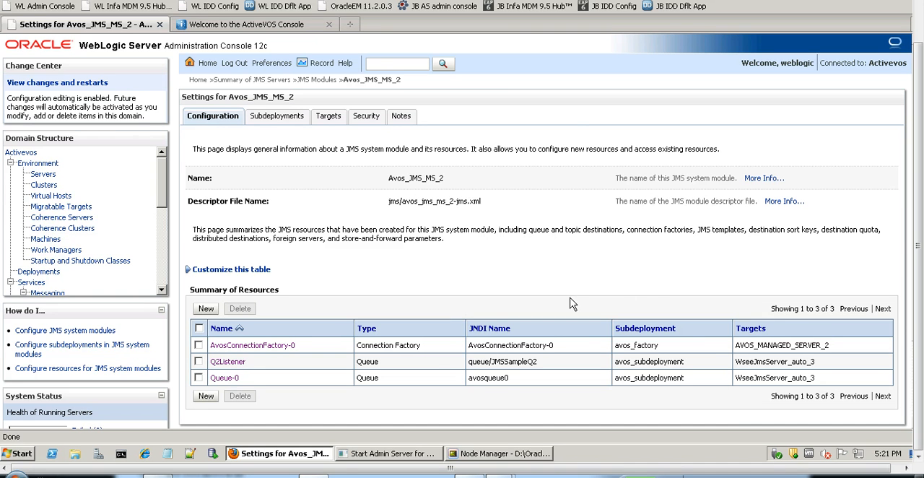
mouse_move(900, 192)
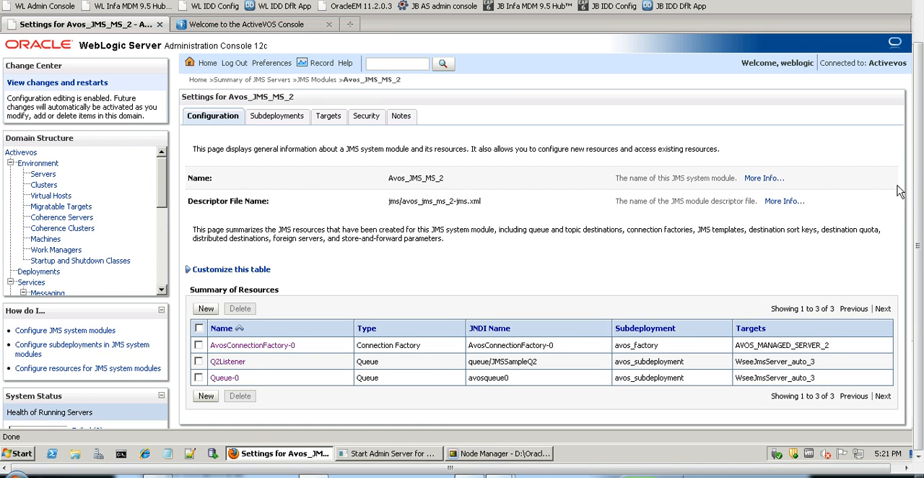
mouse_move(575, 263)
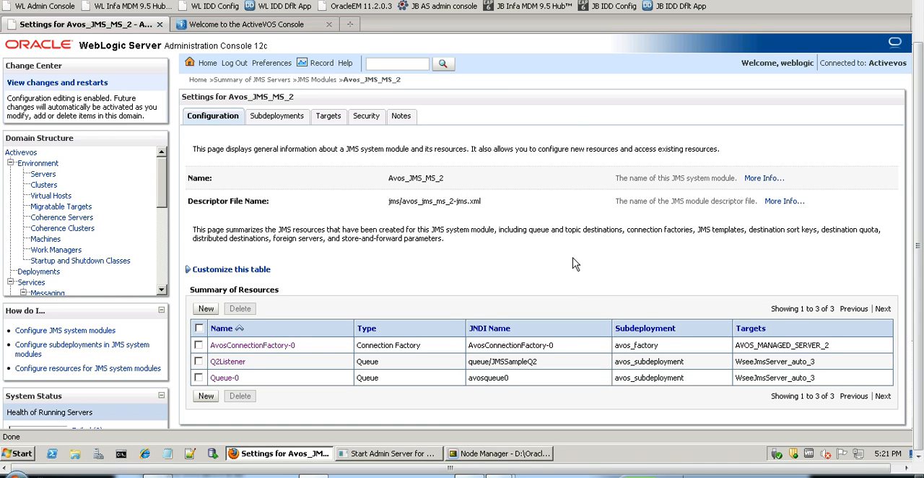
scroll(down, 3)
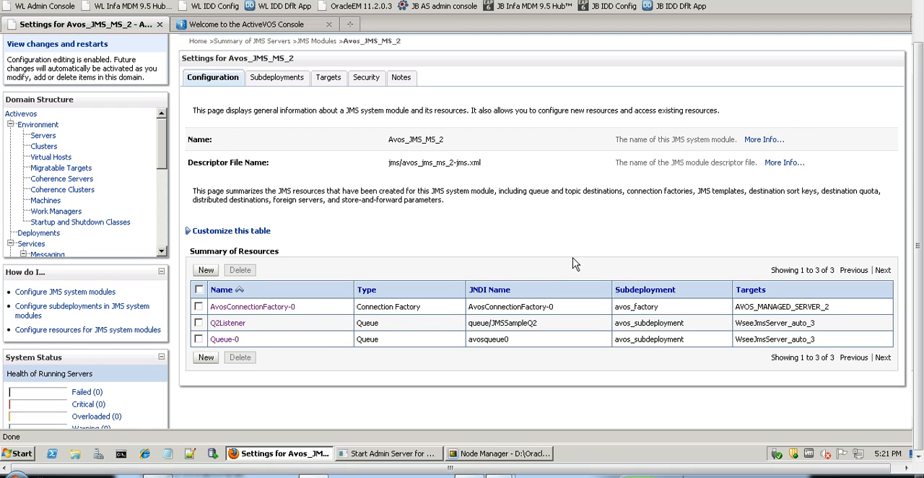
mouse_move(390, 260)
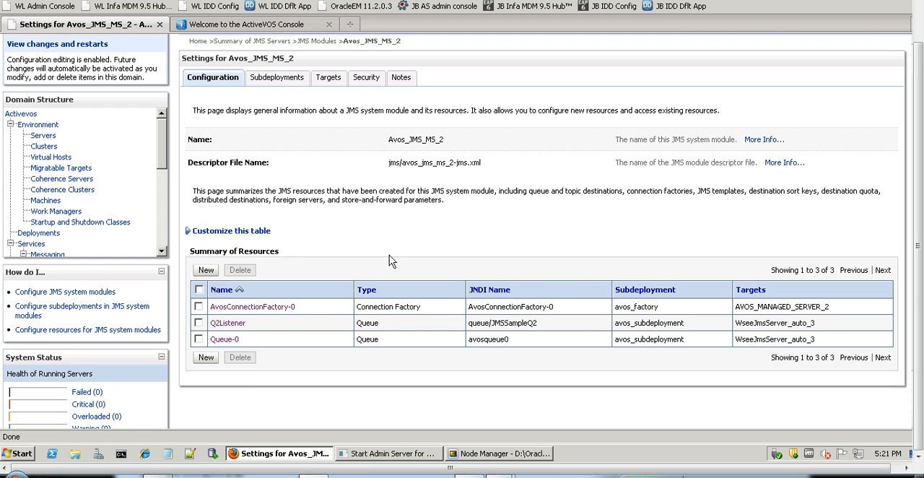
mouse_move(325, 286)
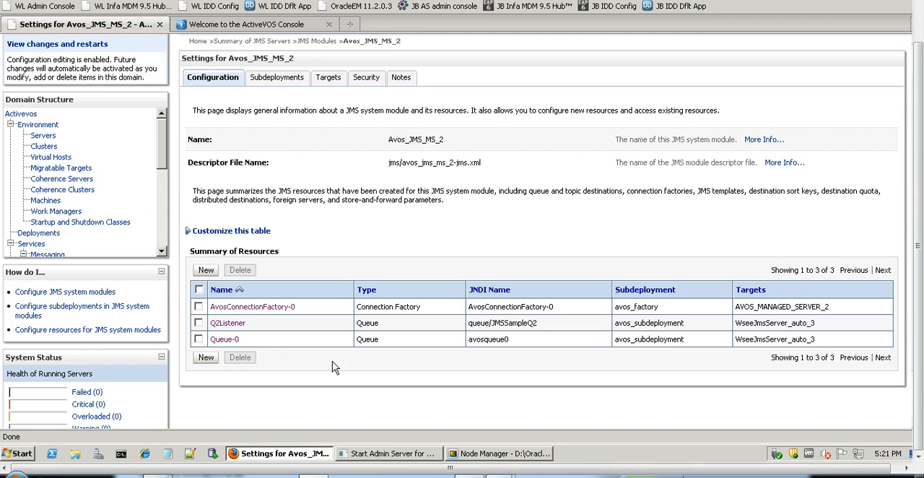
mouse_move(491, 350)
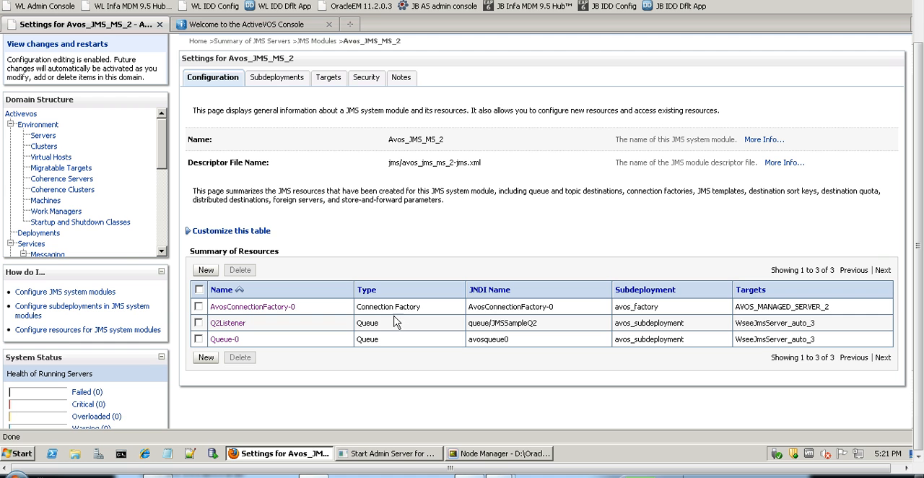
Step: Start a new Queue resource in Avos_JMS_MS_2, then back out to JMS Modules
click(206, 270)
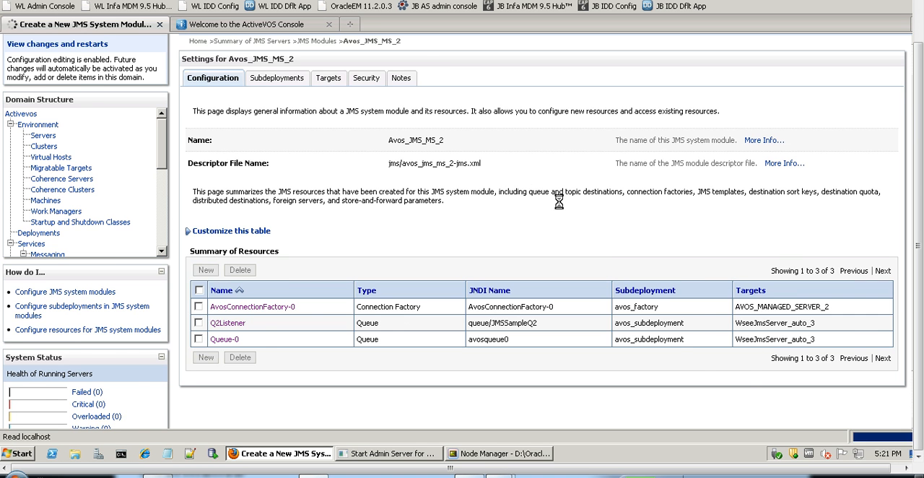
click(205, 269)
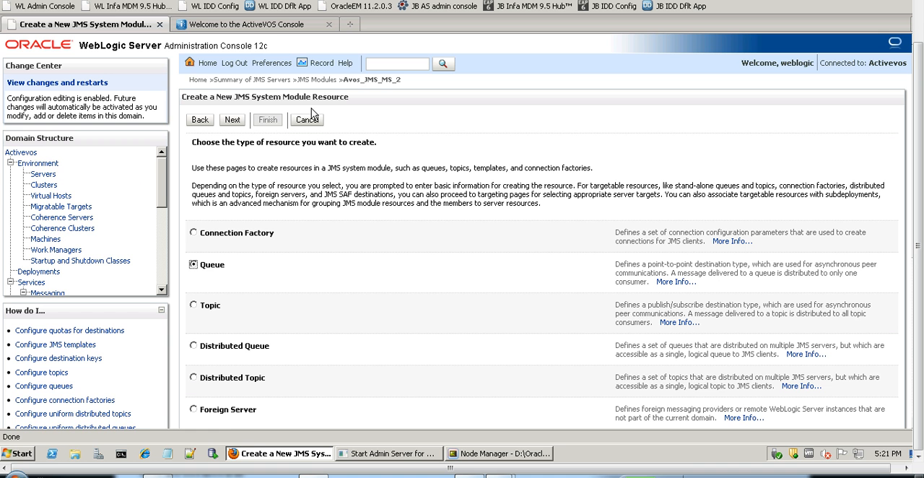
click(193, 265)
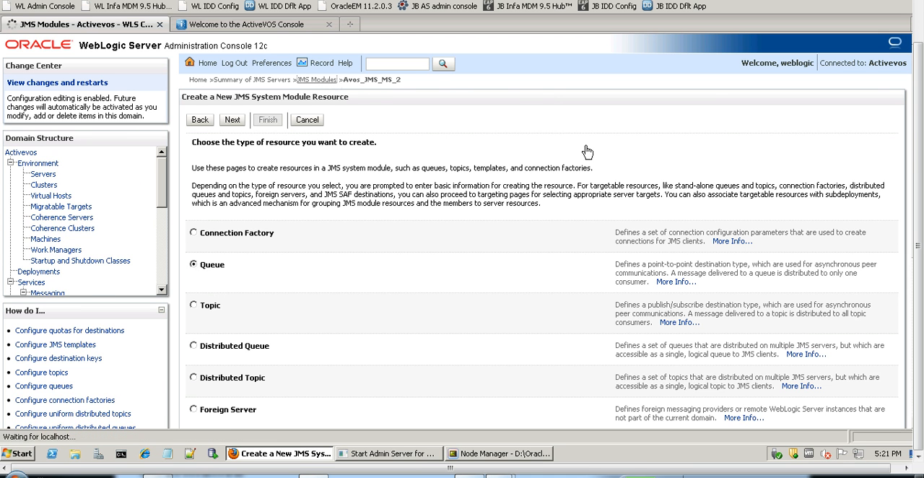
Step: Reopen Avos_JMS_MS_2 and select the Queue-0 name bound to avosqueue0
click(307, 120)
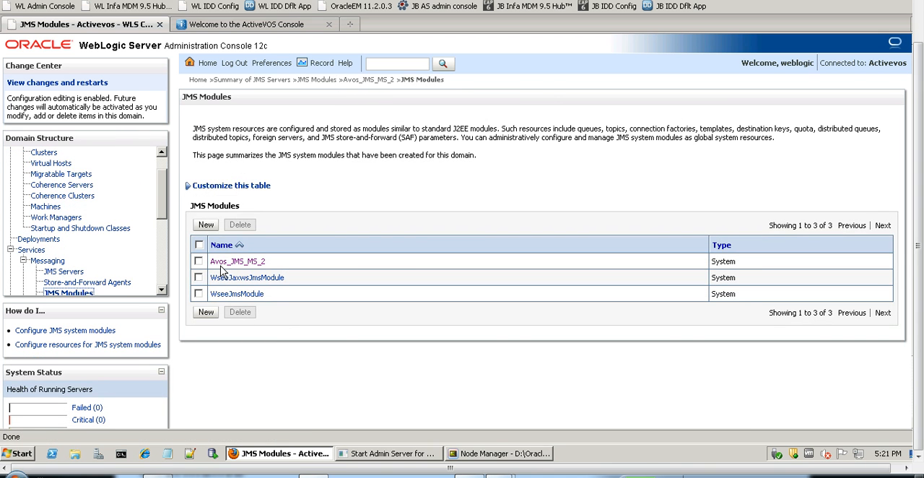
click(236, 261)
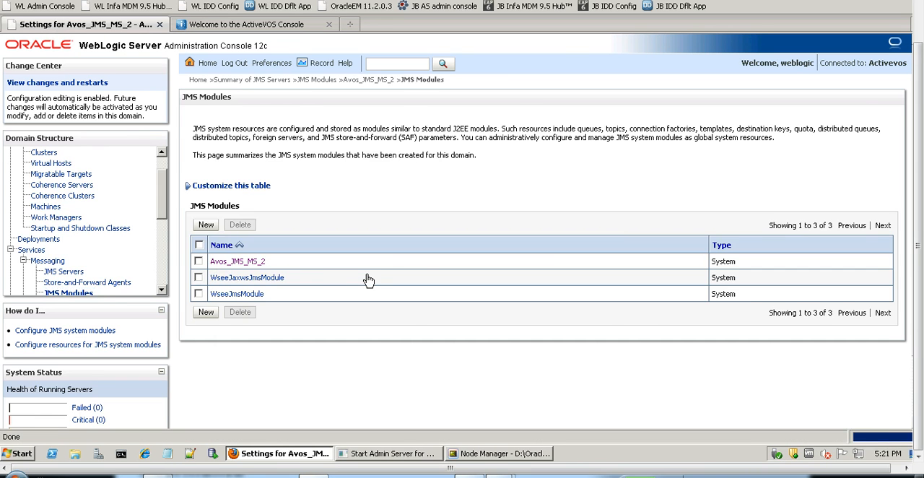
click(237, 261)
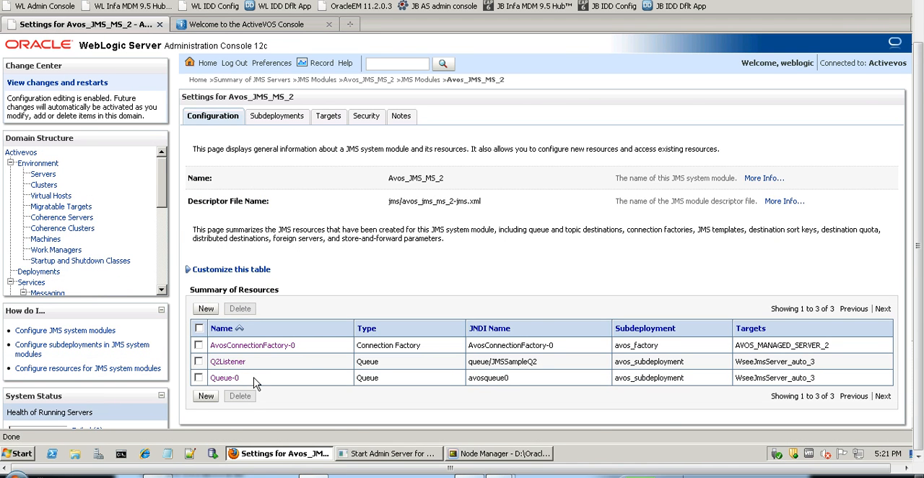
double_click(224, 378)
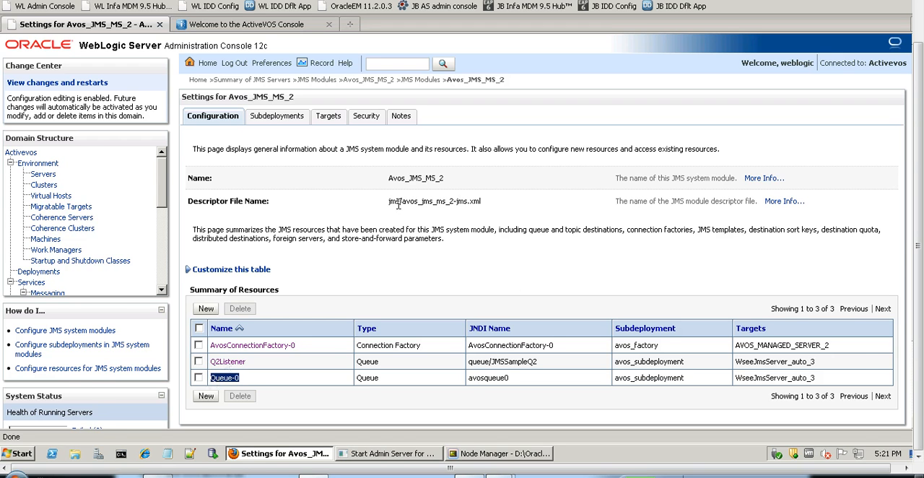
scroll(down, 3)
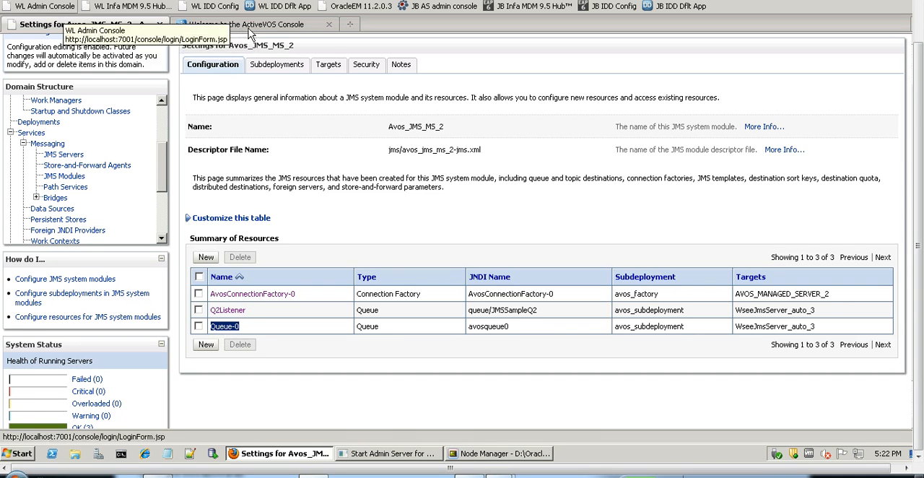
Step: In the ActiveVOS Console, add a messaging manager named Test_Message_Manager
click(256, 24)
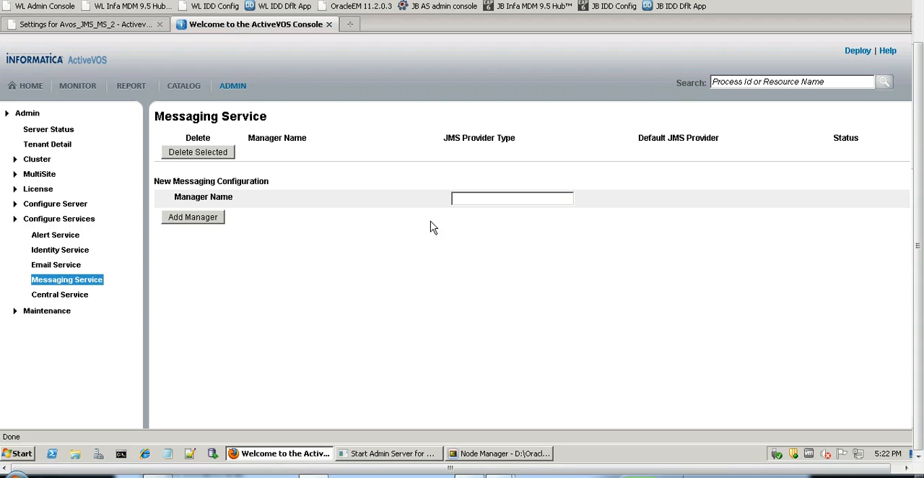
mouse_move(233, 91)
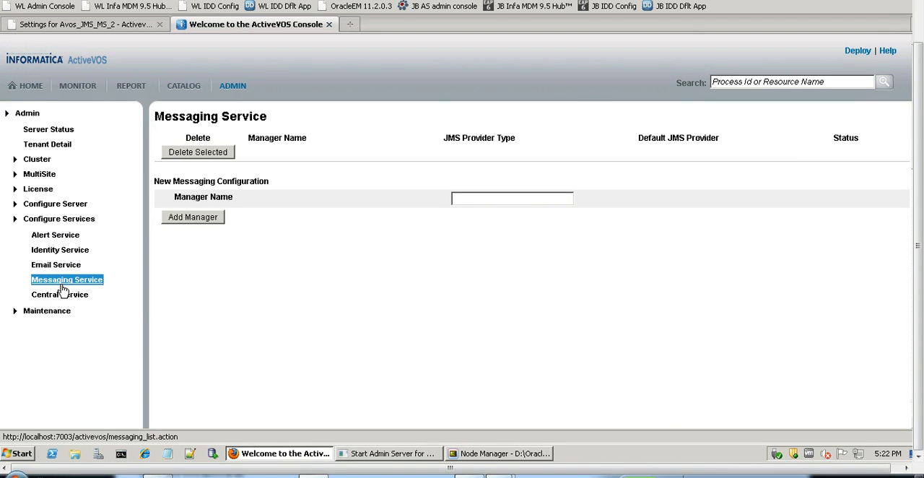
mouse_move(66, 279)
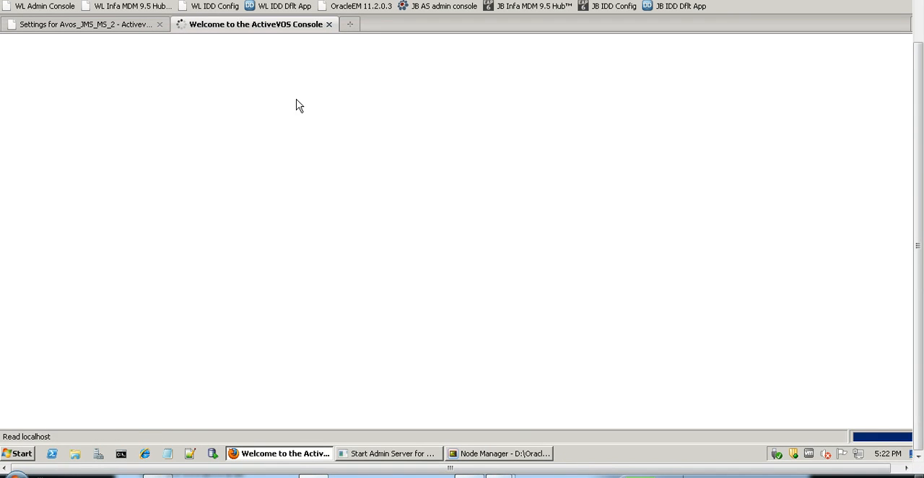
click(66, 279)
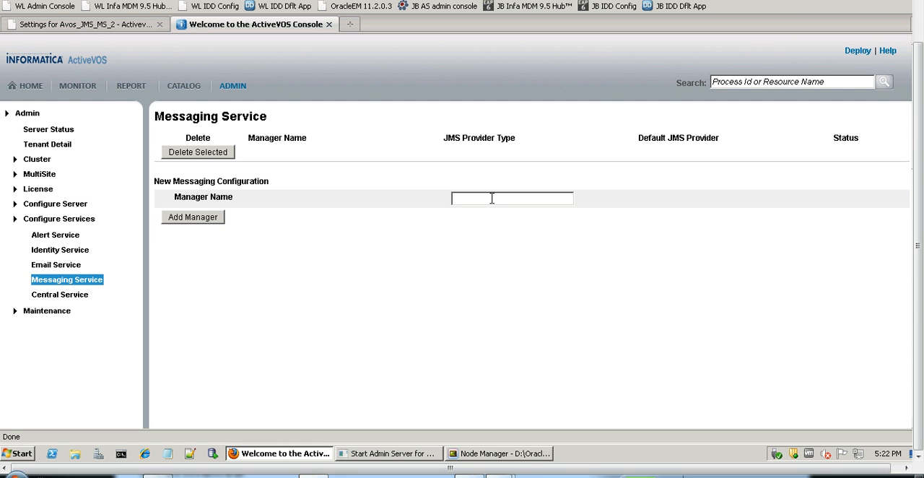
text(T)
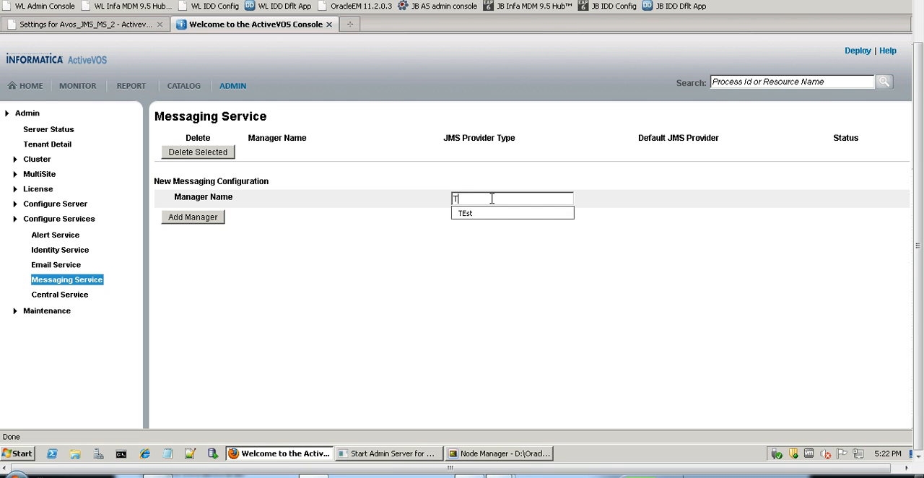
text(est_Message_)
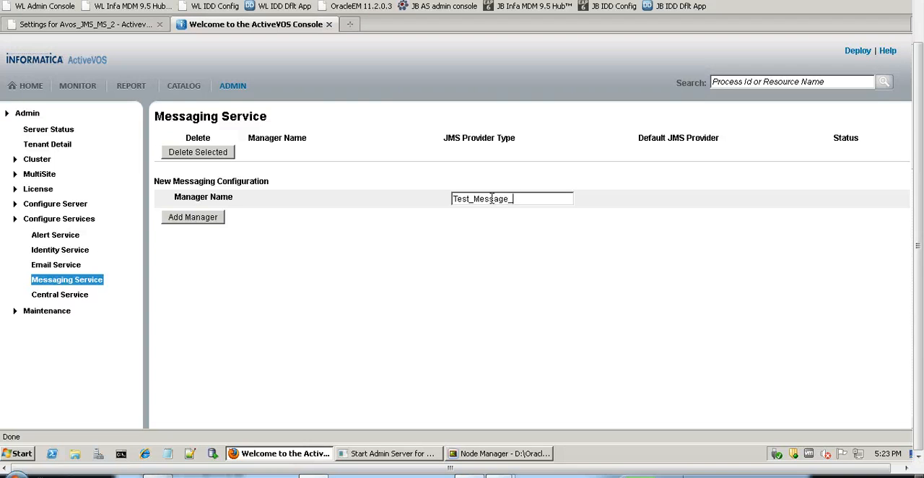
text(Manager)
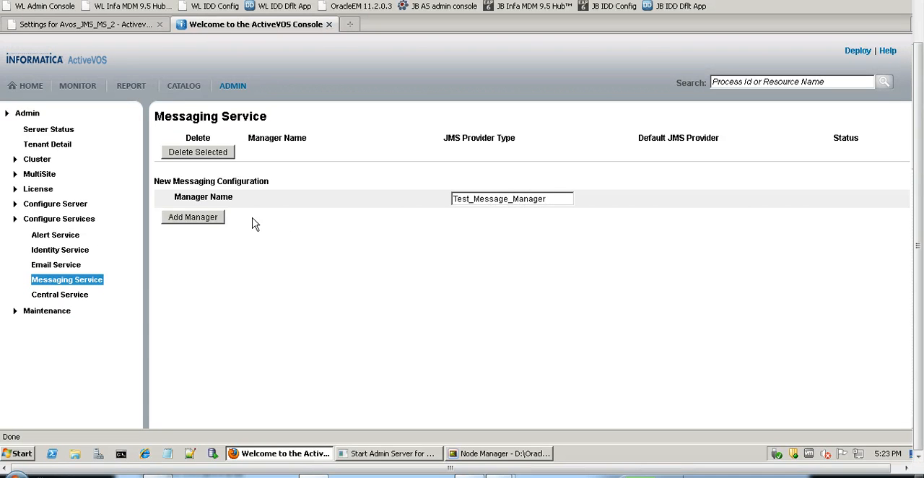
click(192, 218)
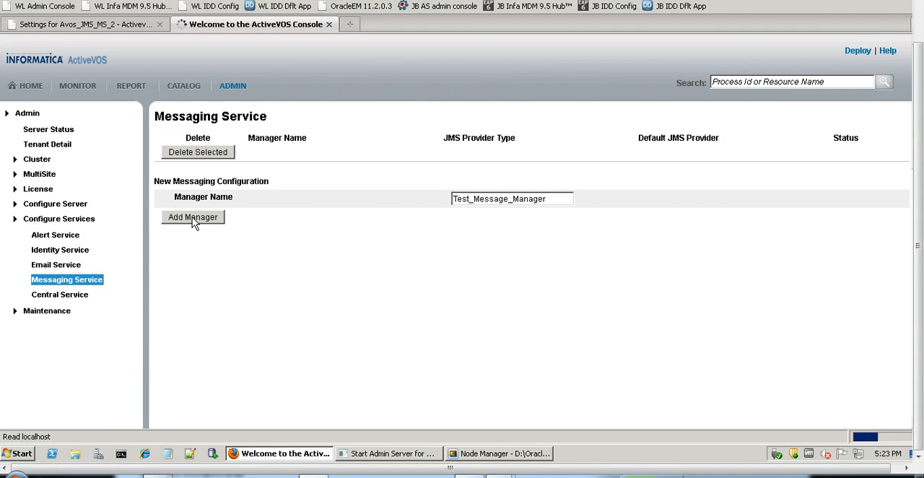
click(192, 217)
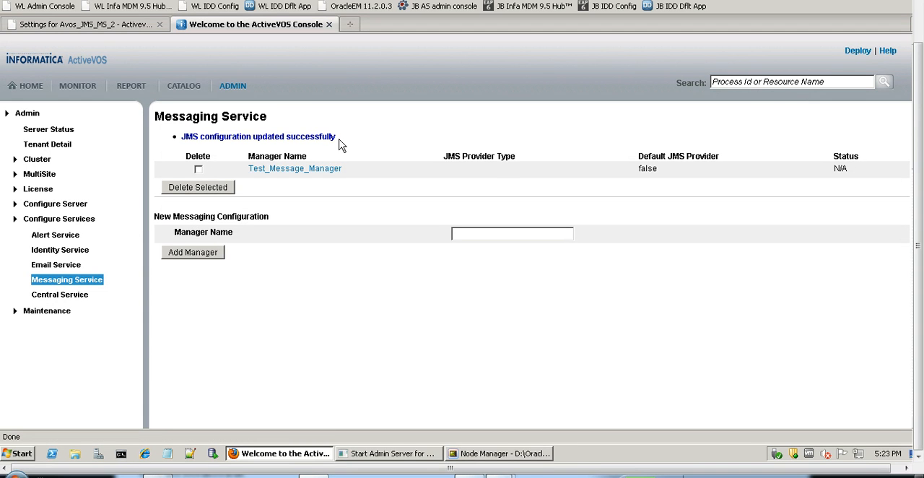
Step: Give Test_Message_Manager the Oracle Weblogic provider and turn on Send Empty Credentials
triple_click(258, 136)
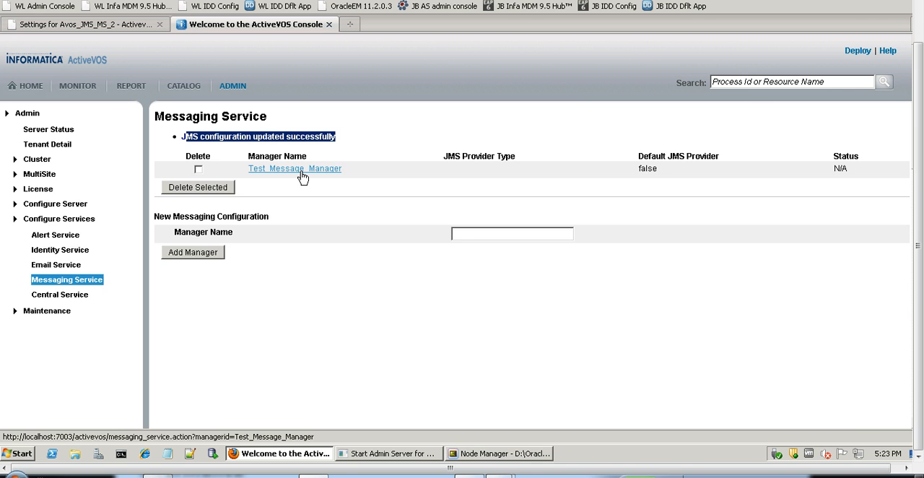
click(294, 168)
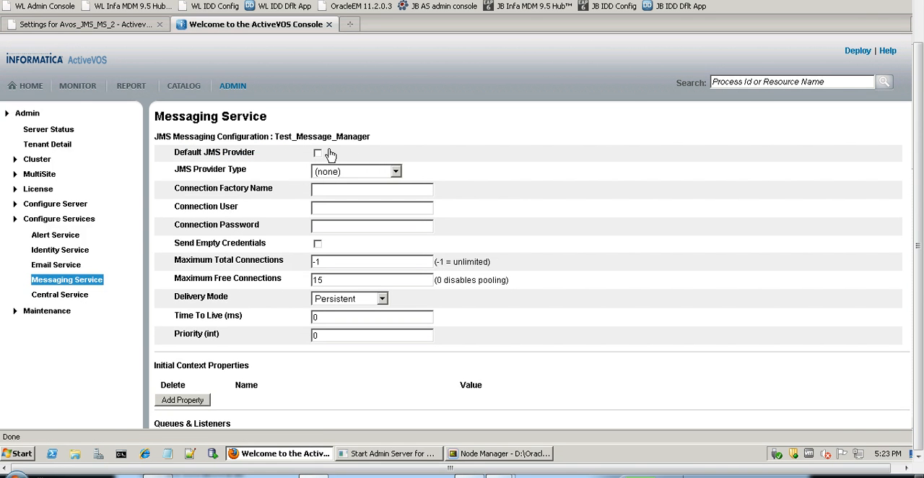
mouse_move(461, 137)
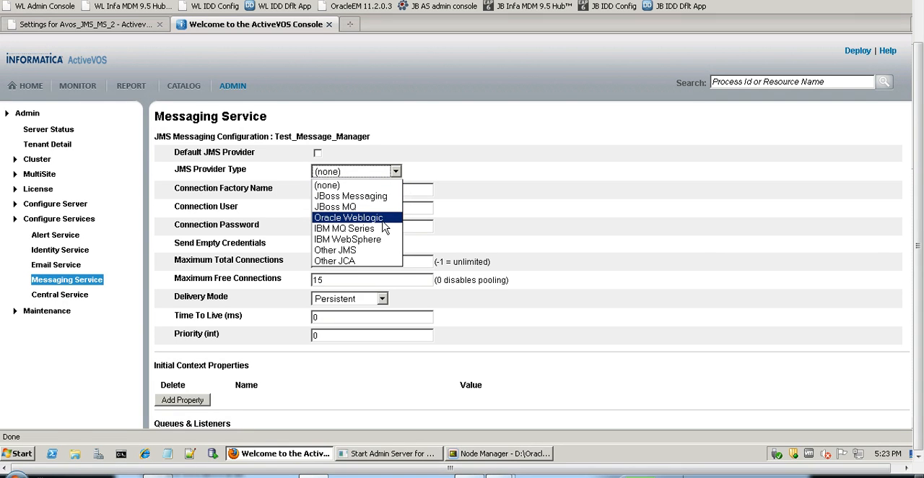
click(348, 218)
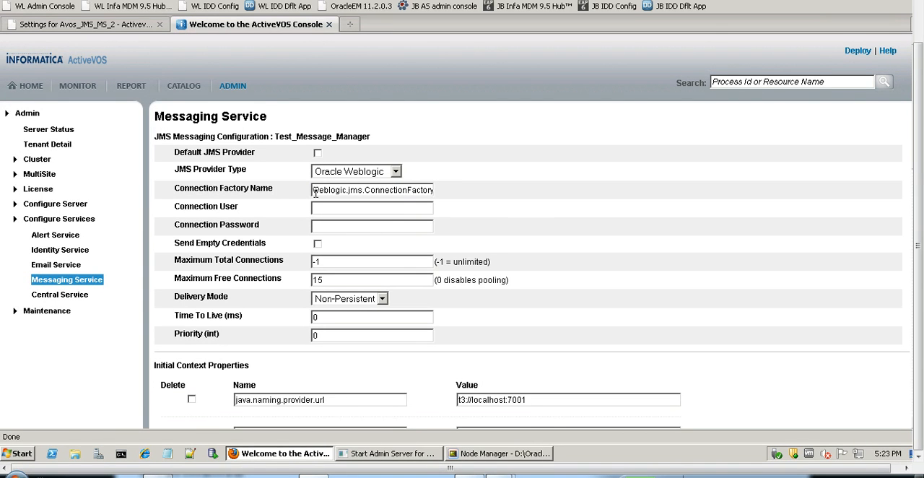
triple_click(372, 189)
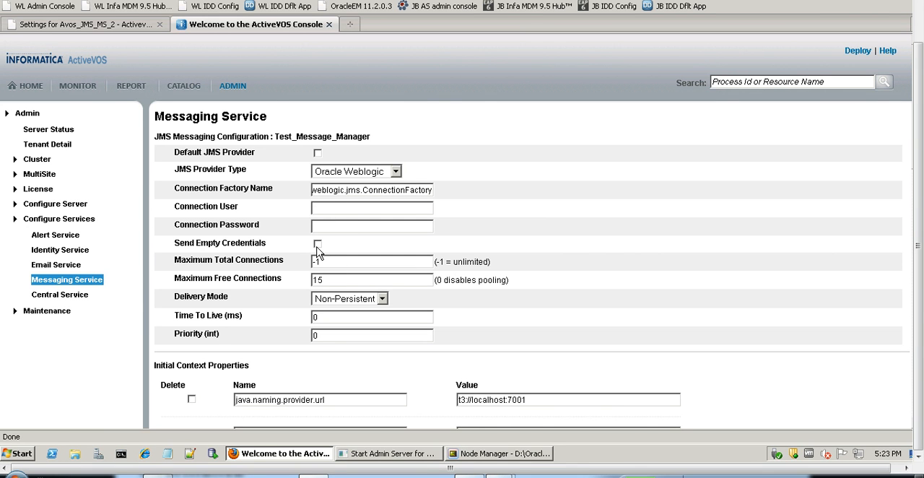
click(317, 243)
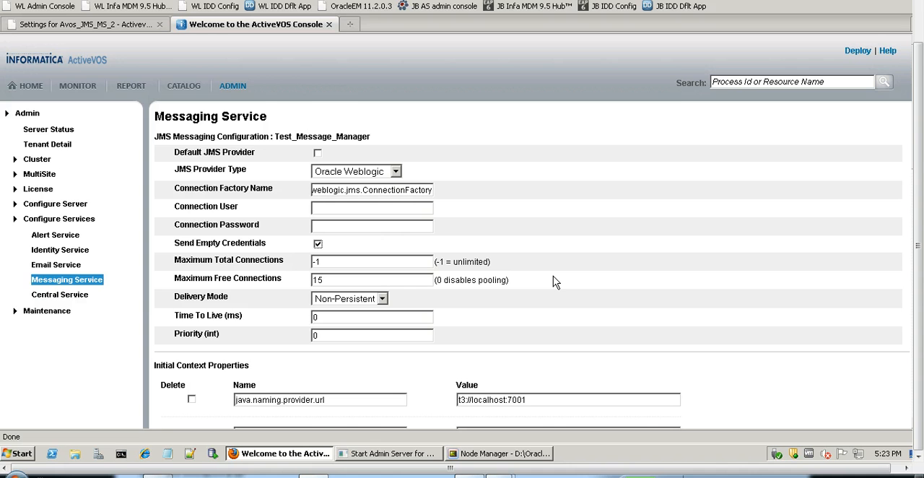
scroll(down, 3)
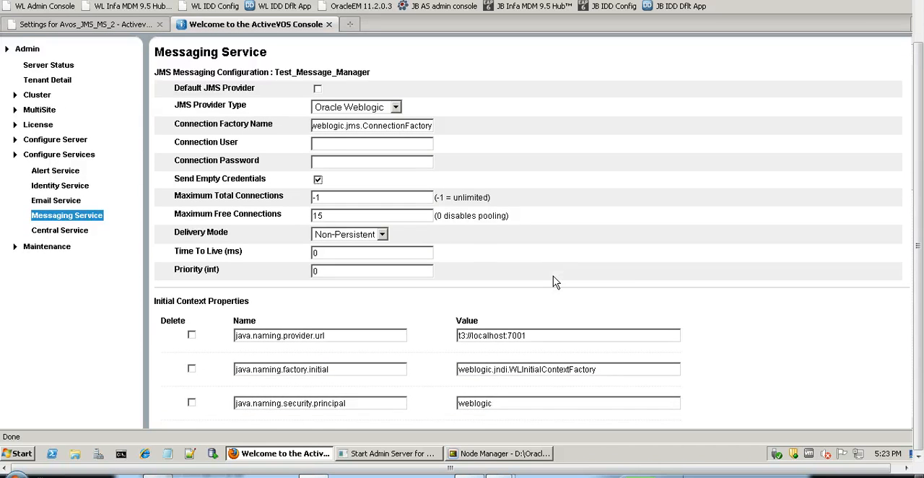
scroll(down, 3)
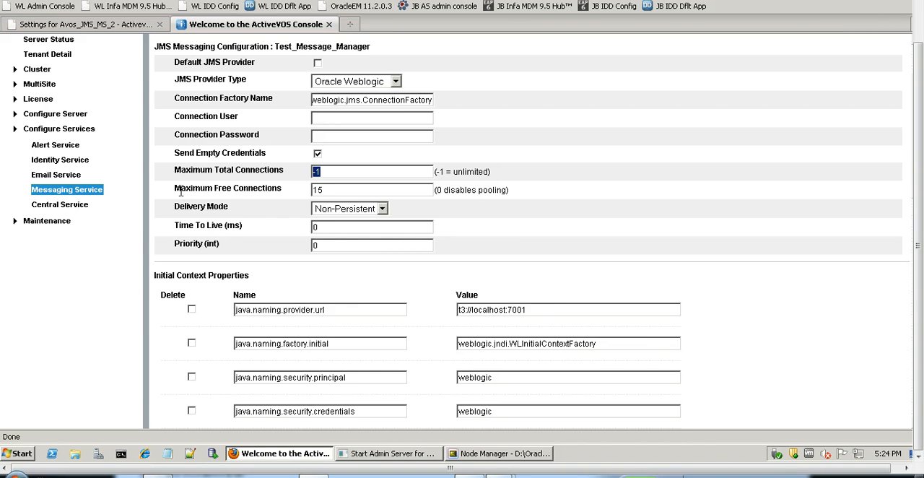
Step: Choose Persistent delivery mode, leaving time to live and priority at 0
click(372, 189)
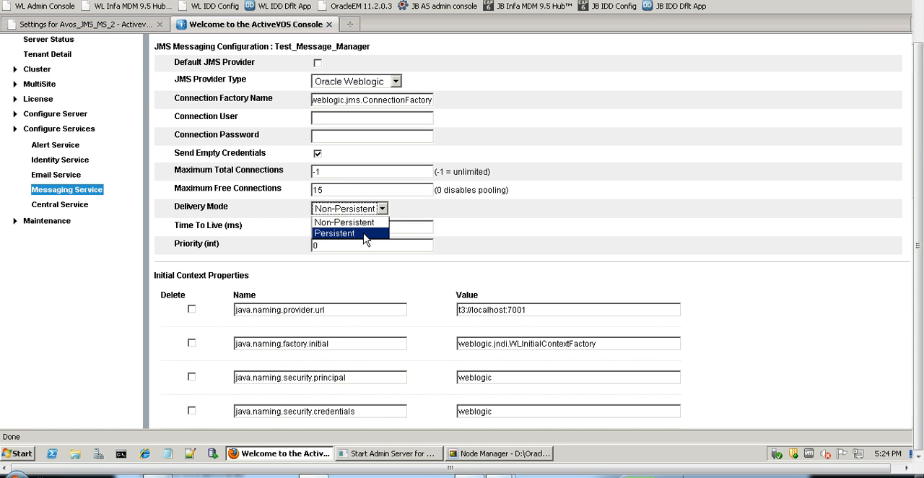
click(334, 233)
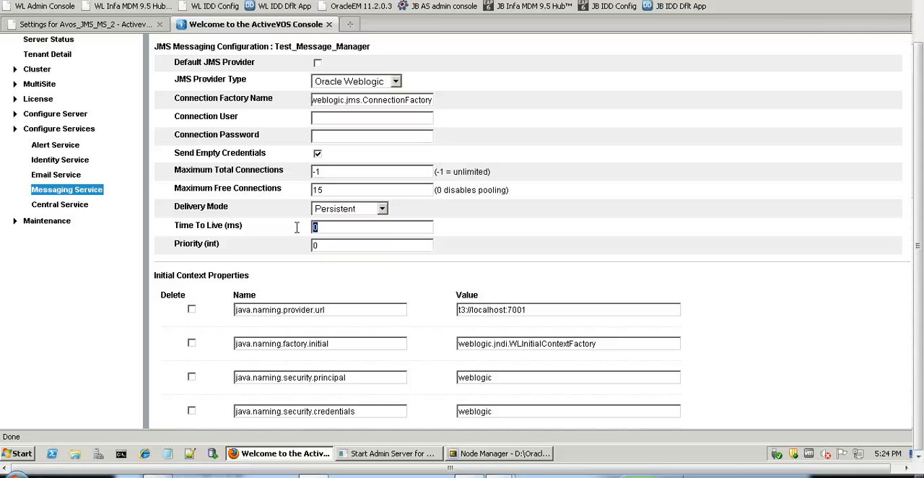
mouse_move(415, 238)
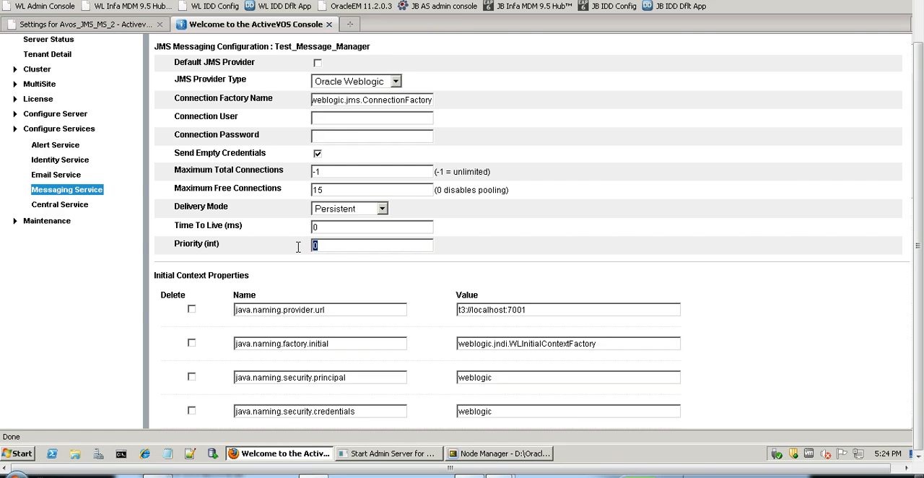
mouse_move(873, 269)
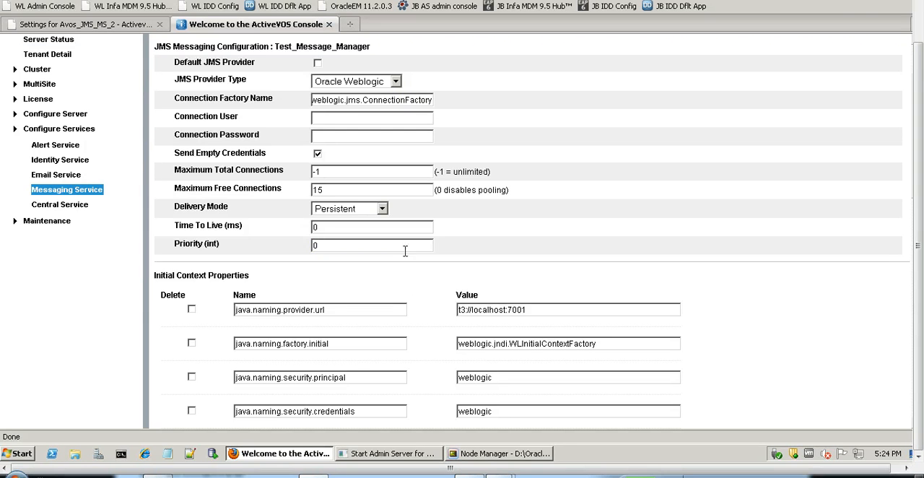
mouse_move(409, 176)
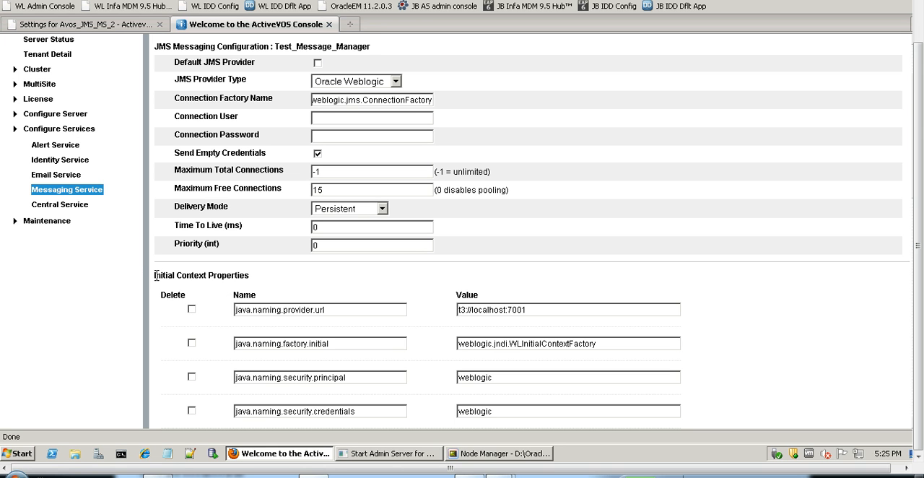
double_click(201, 275)
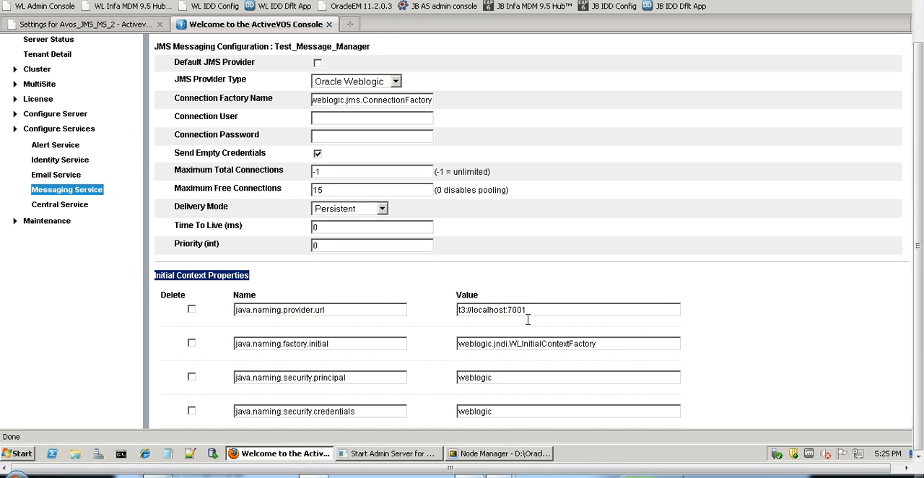
mouse_move(501, 243)
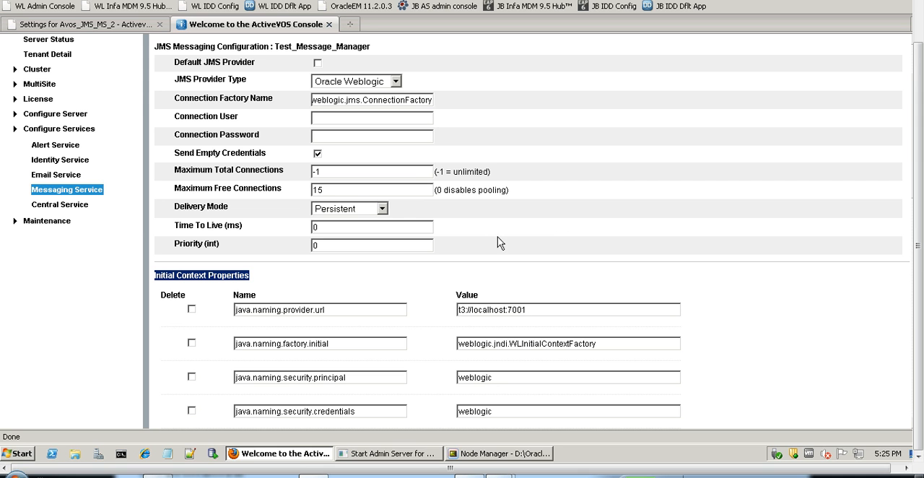
mouse_move(638, 248)
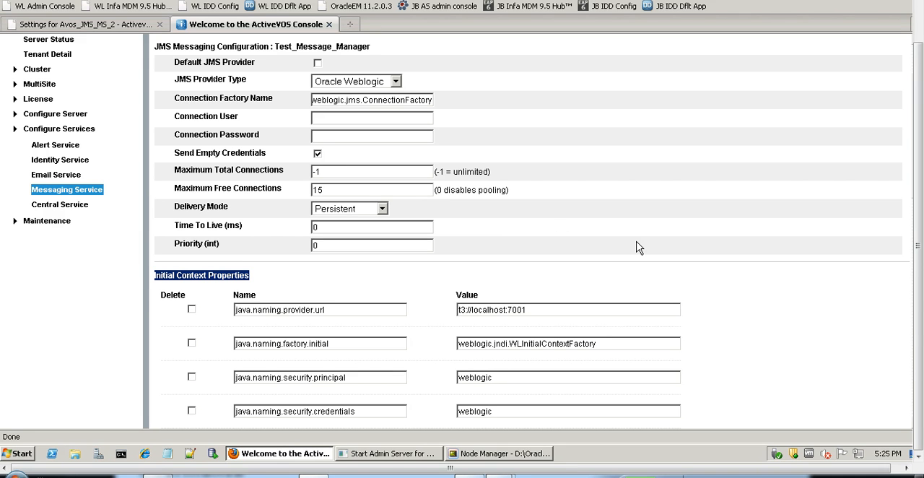
mouse_move(499, 310)
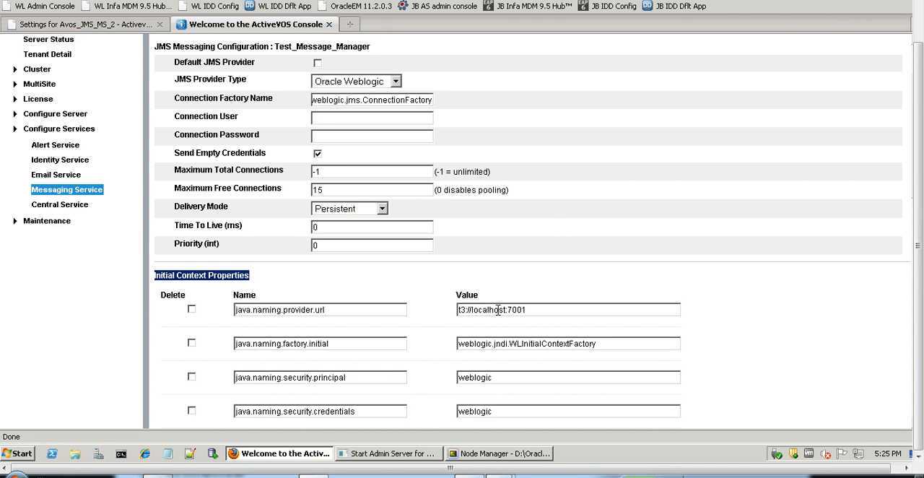
double_click(490, 310)
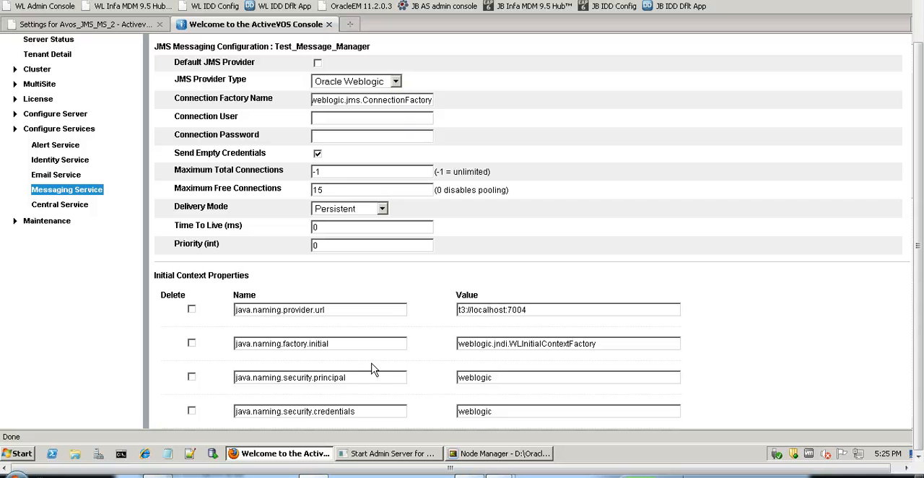
scroll(down, 3)
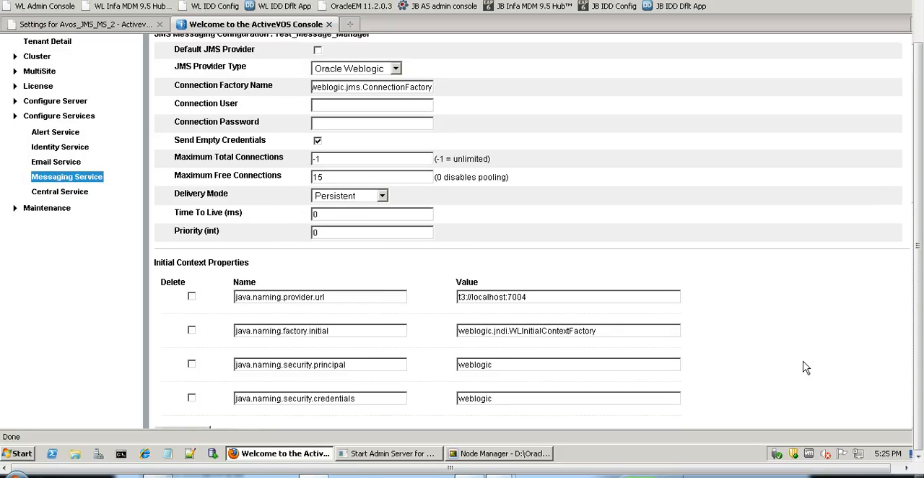
scroll(down, 3)
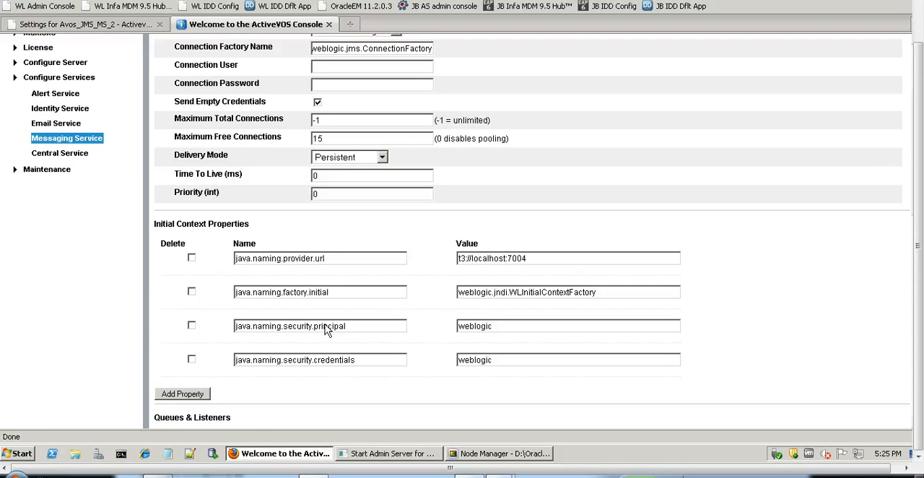
mouse_move(485, 345)
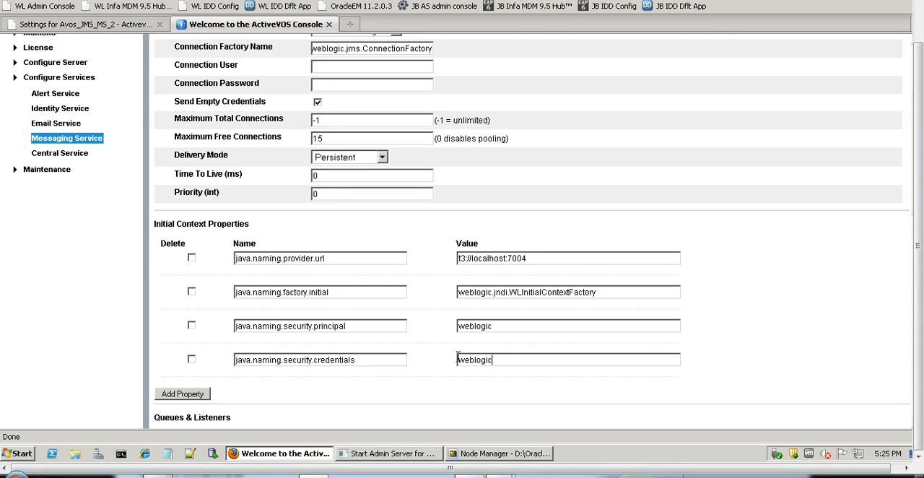
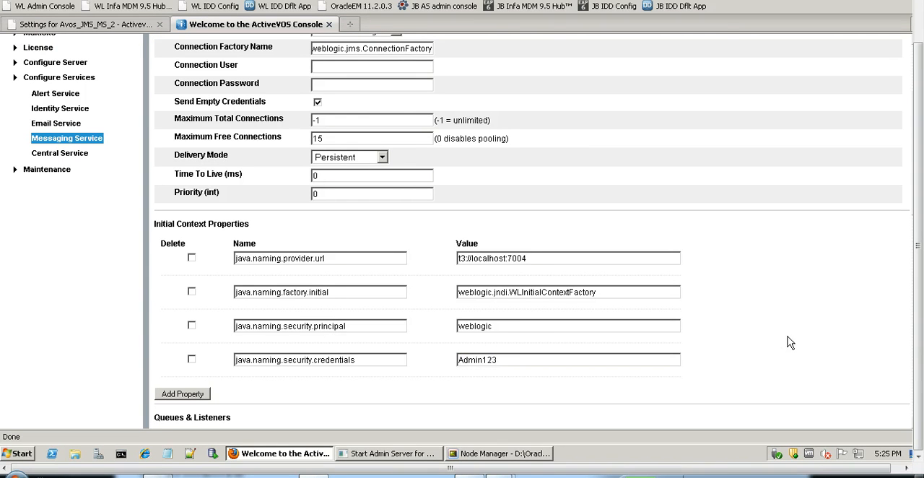
scroll(down, 3)
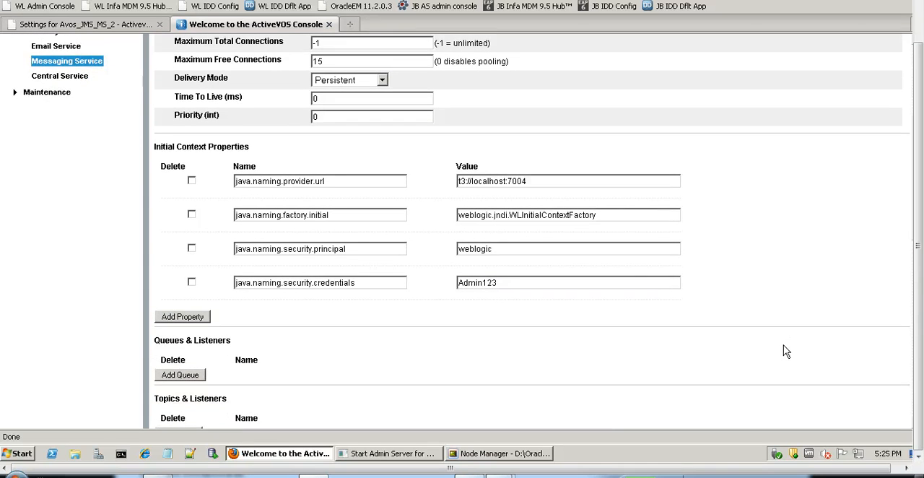
Step: Add a queue listener named ActiveVOS_Queue1 to Test_Message_Manager
scroll(down, 3)
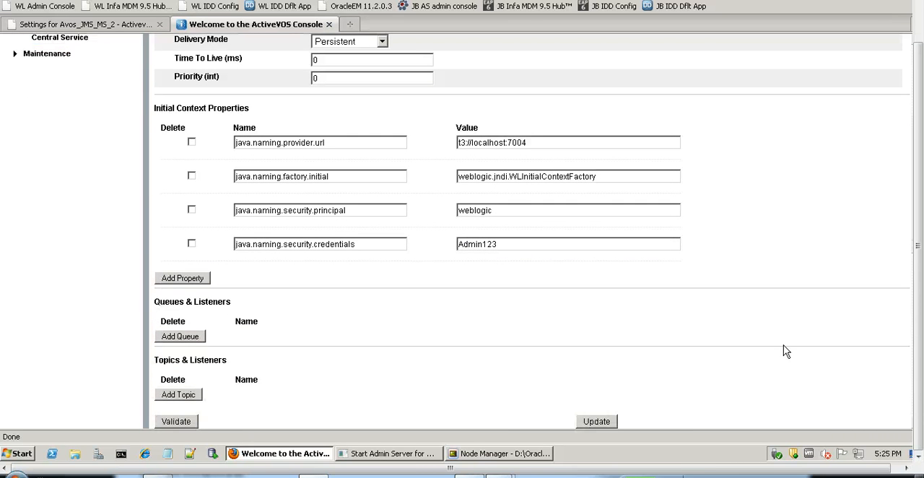
scroll(down, 3)
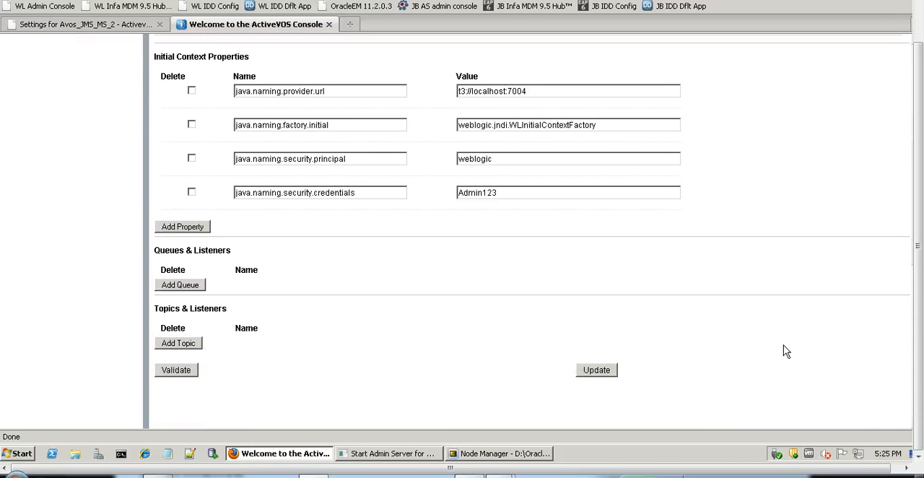
scroll(down, 3)
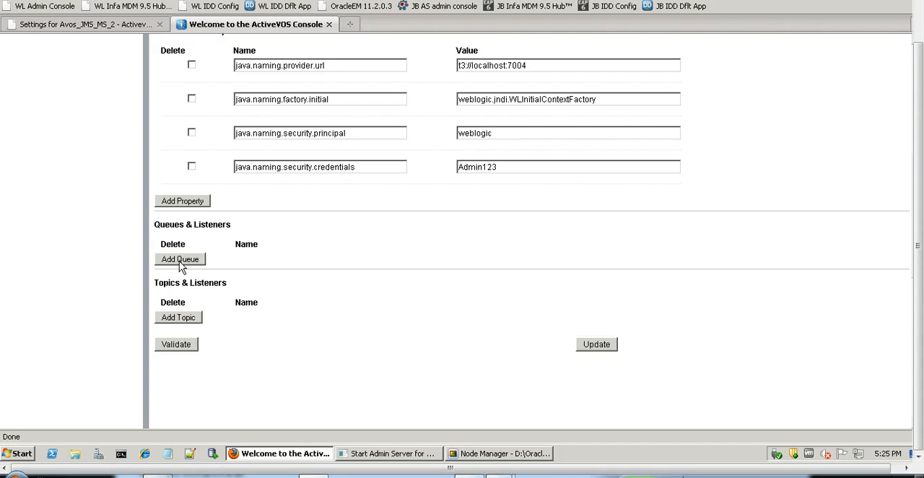
click(180, 260)
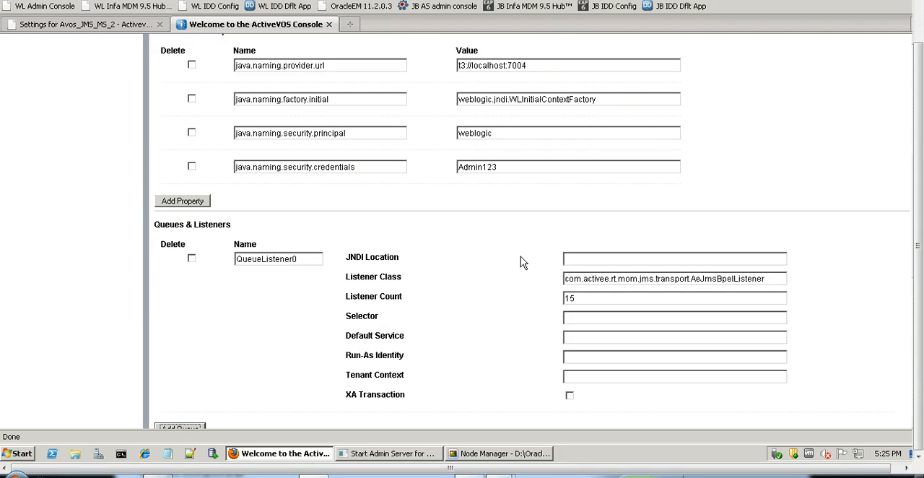
scroll(down, 3)
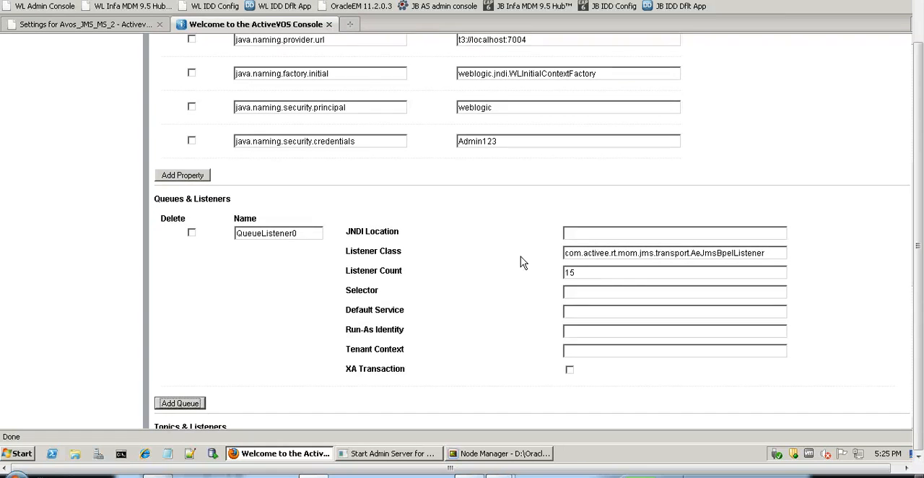
scroll(down, 3)
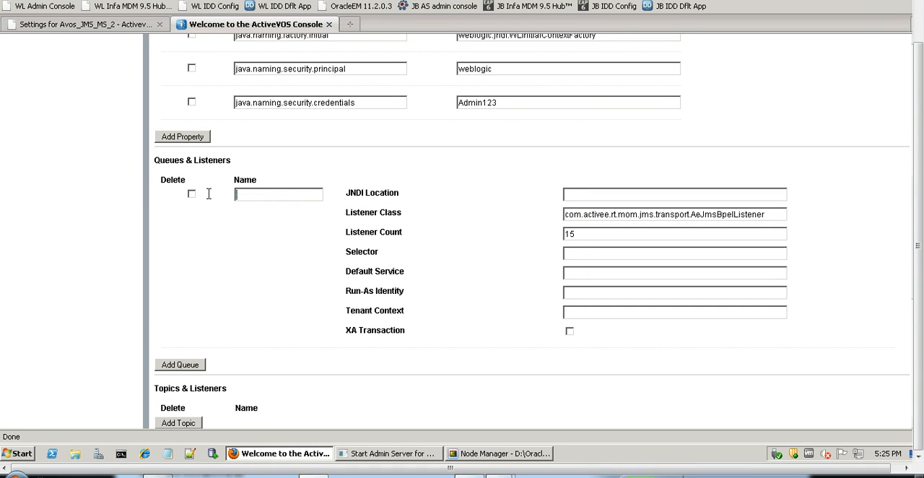
text(ActiveVO)
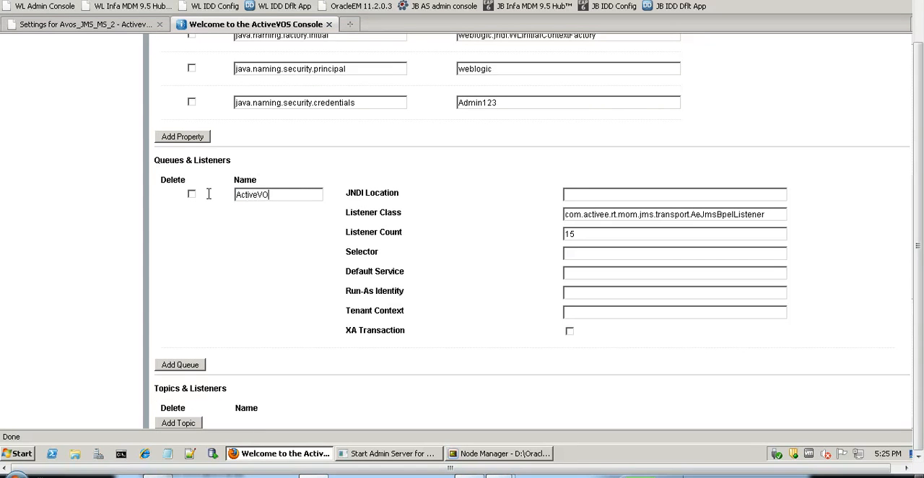
text(S_Queue1)
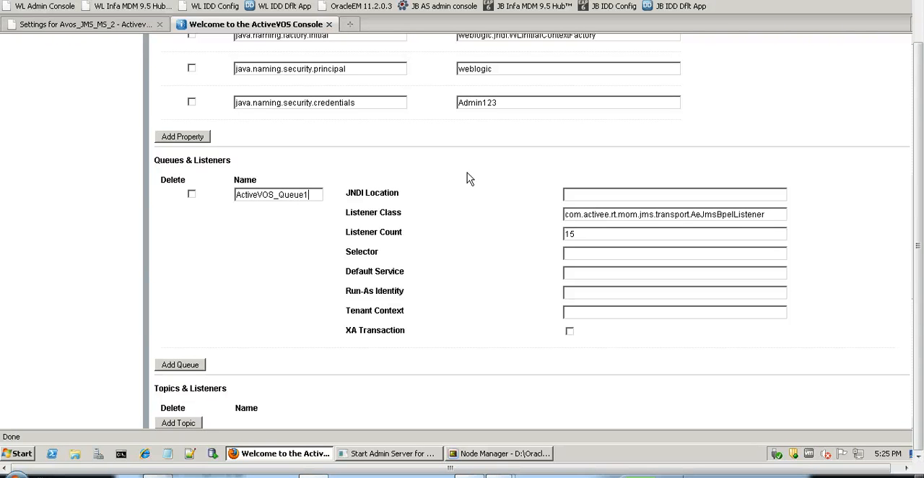
mouse_move(885, 101)
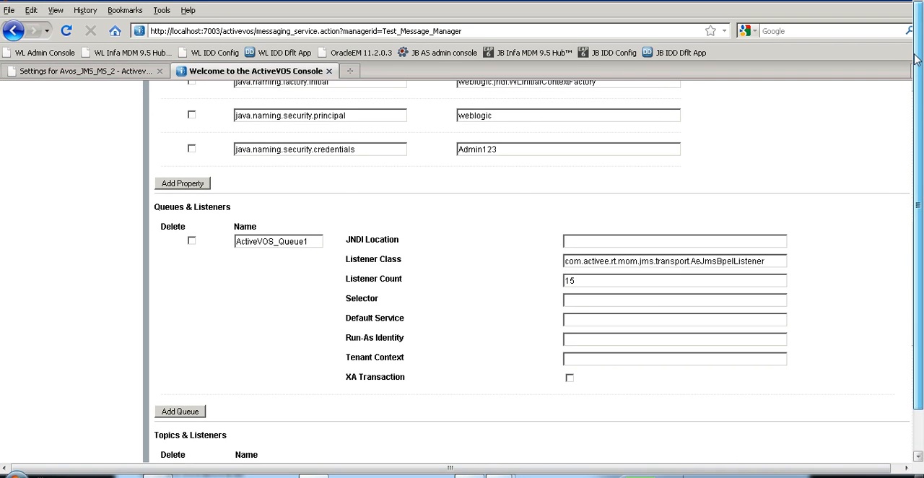
Step: In WebLogic, open Queue-0's settings and highlight its JNDI name avosqueue0
click(80, 71)
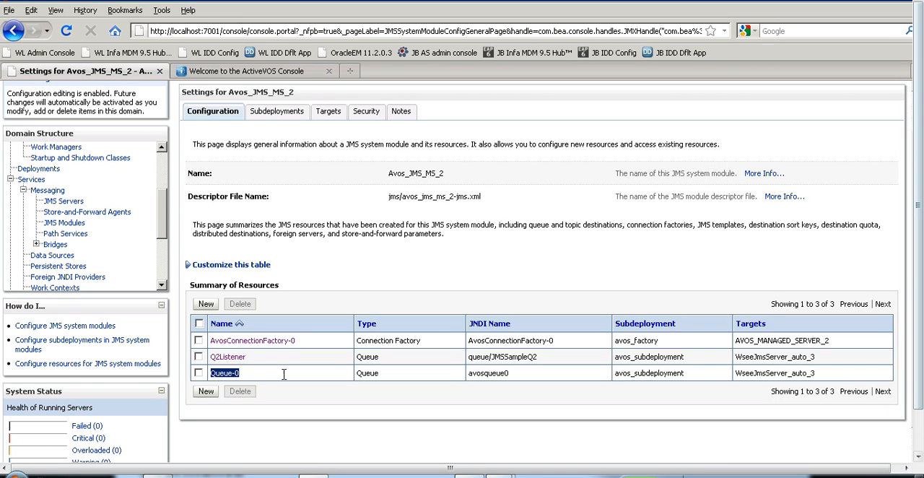
click(224, 373)
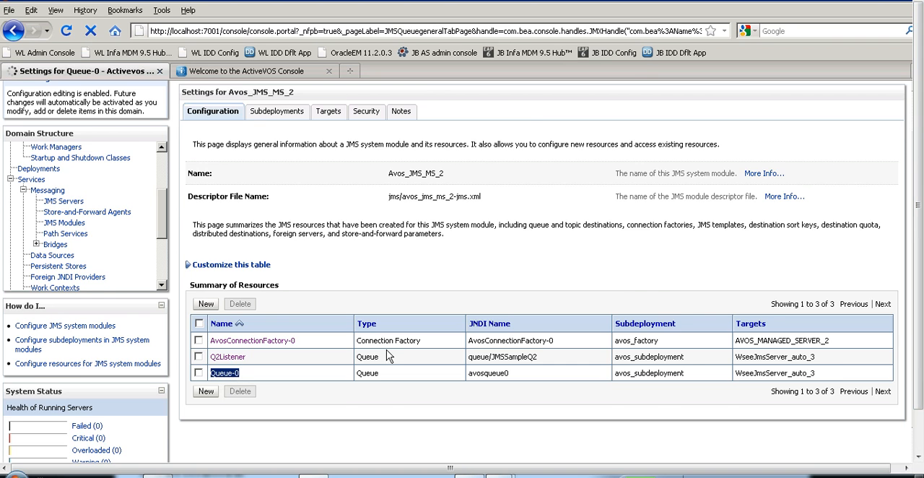
click(223, 373)
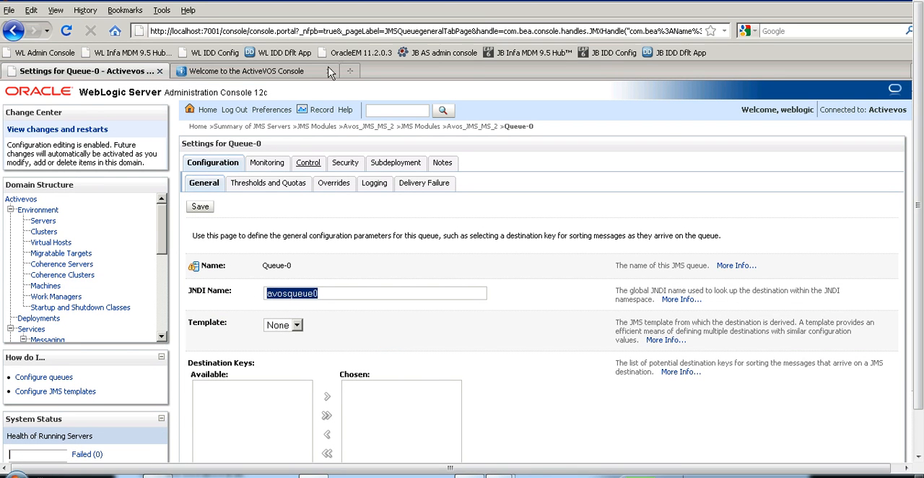
Step: Set ActiveVOS_Queue1's JNDI location to avosqueue0 and update the configuration
click(250, 71)
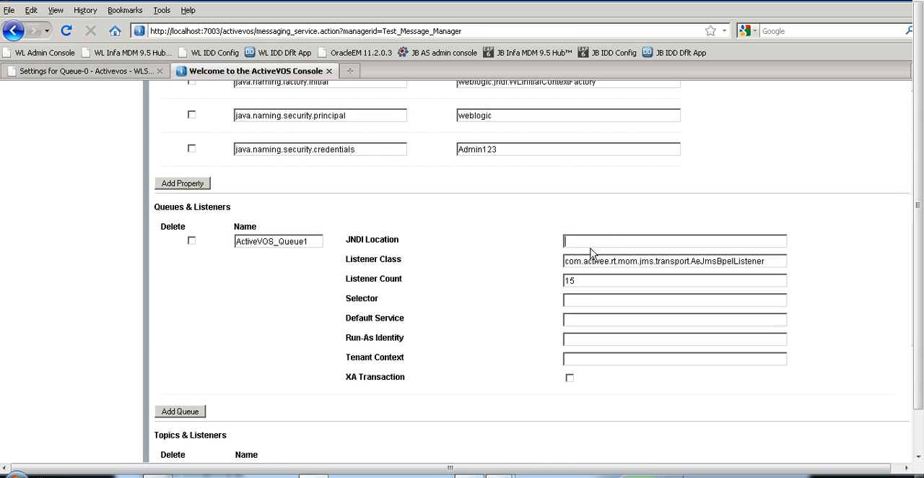
text(avosqueue0)
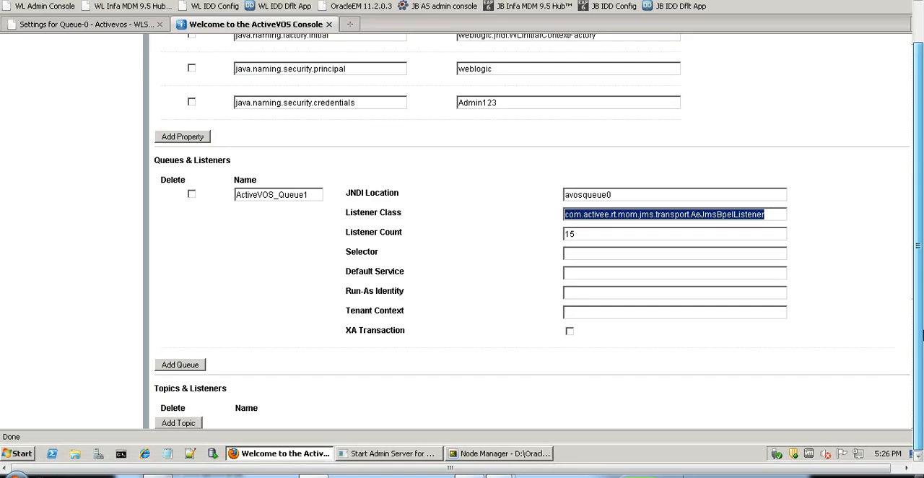
mouse_move(848, 341)
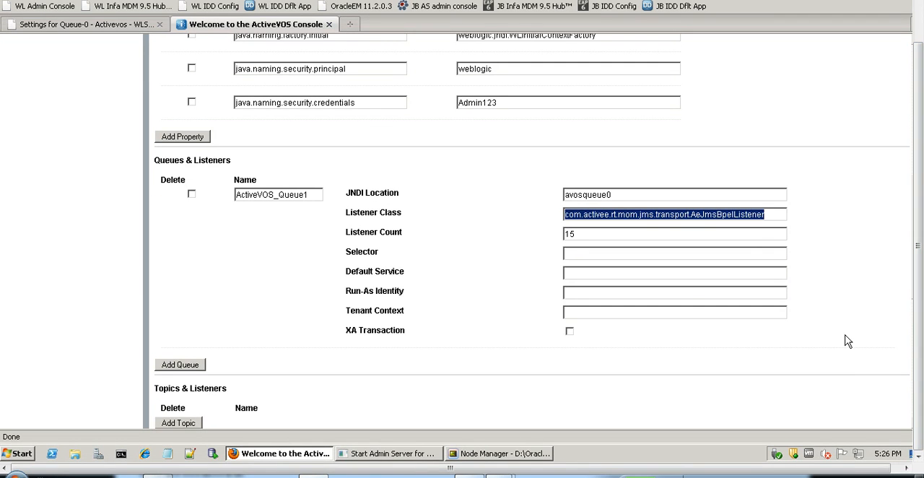
scroll(down, 3)
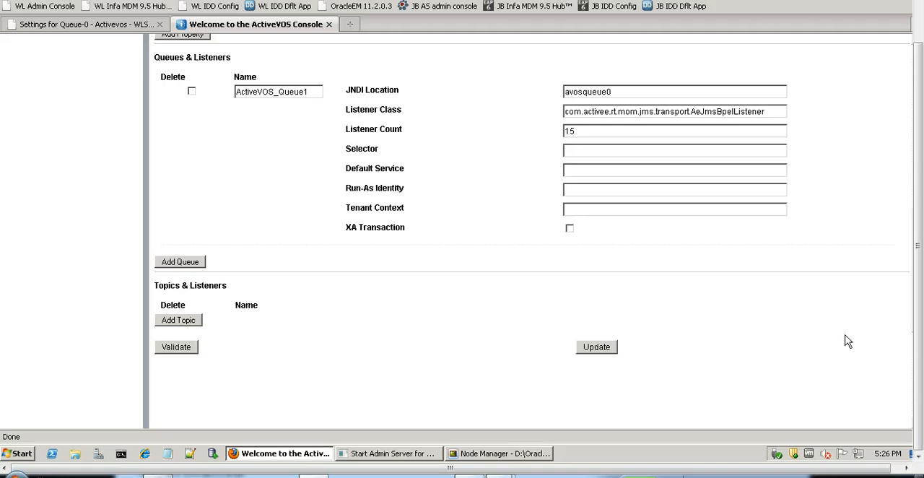
click(596, 346)
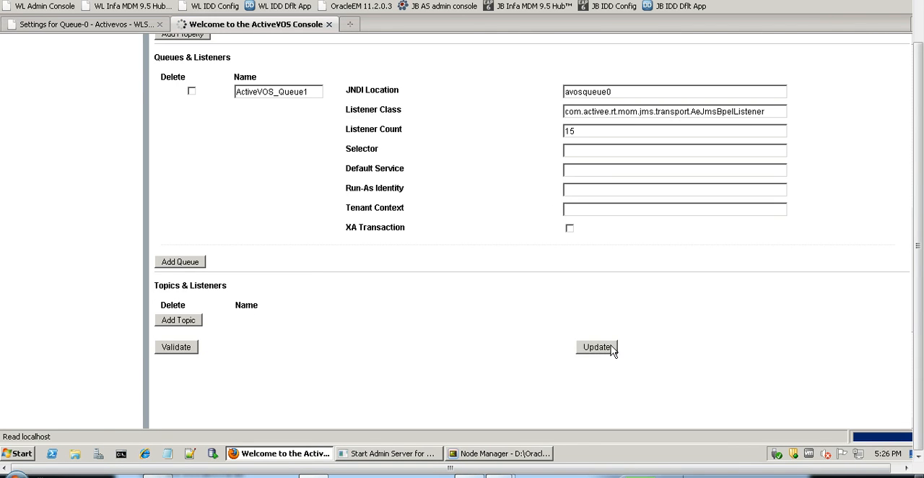
click(596, 348)
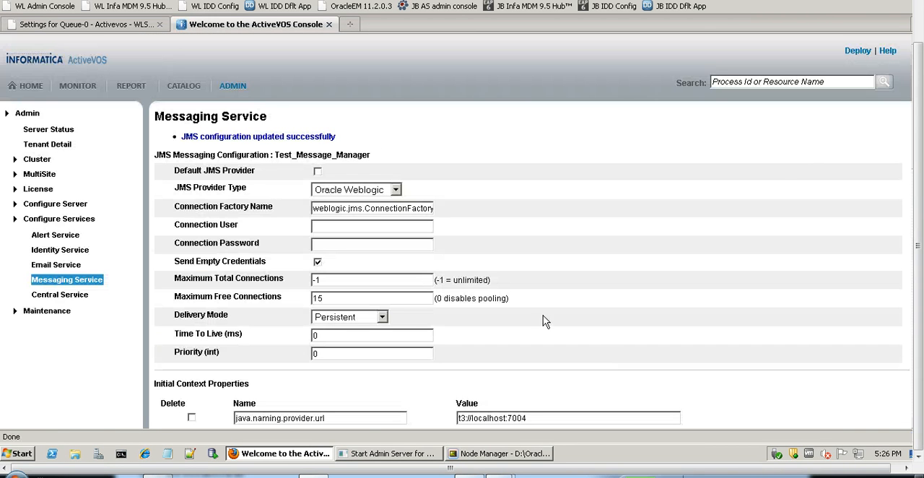
mouse_move(604, 198)
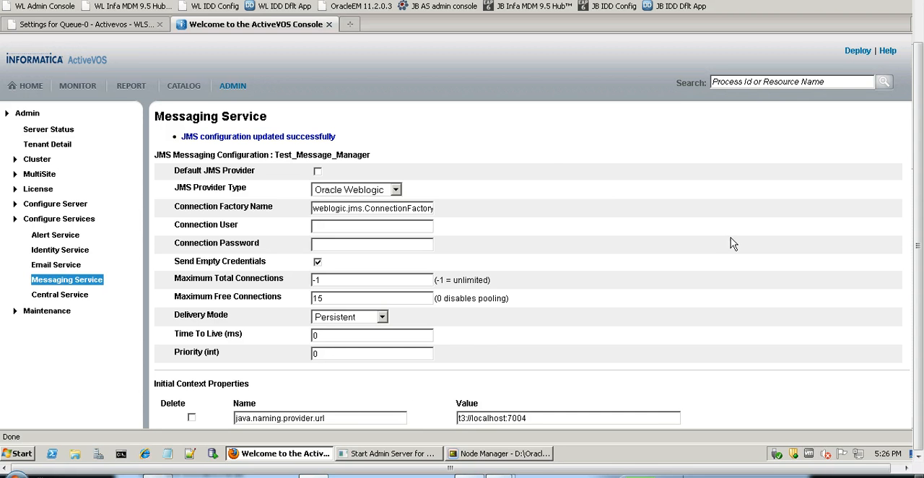
Step: Validate Test_Message_Manager's JMS configuration
scroll(down, 3)
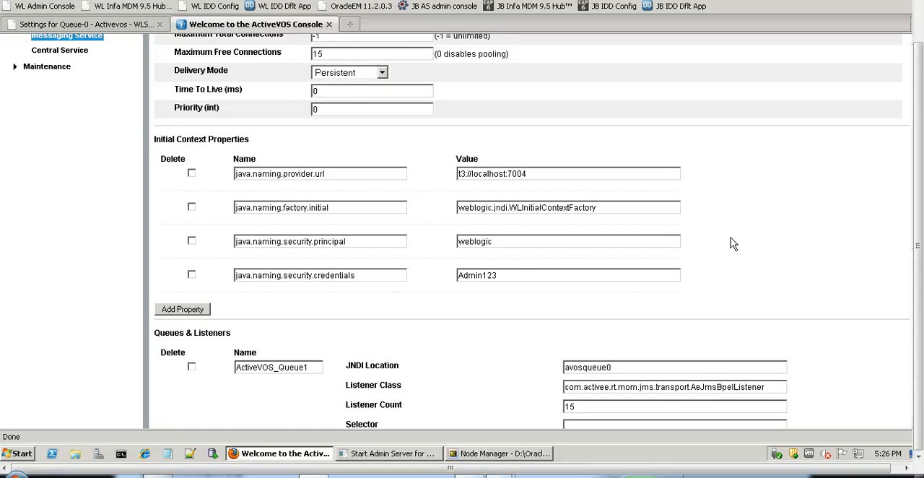
scroll(down, 3)
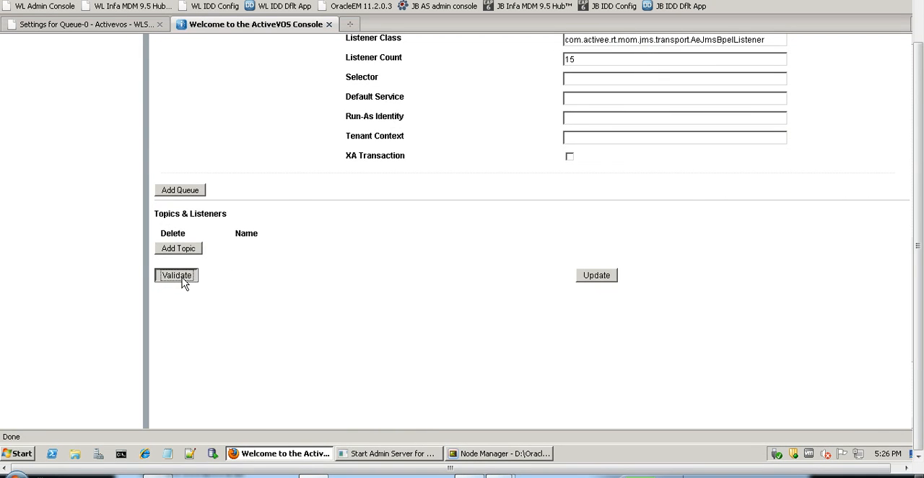
click(176, 275)
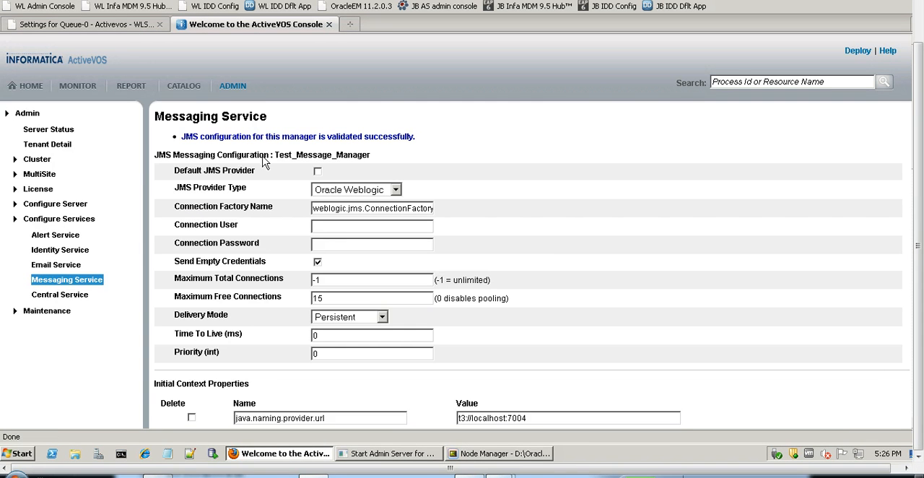